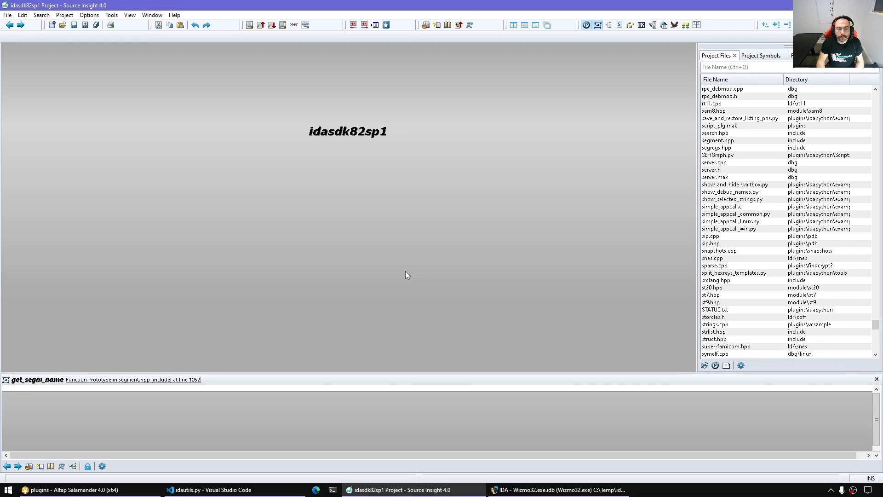
Step: Filter the project files by 'segme' and open segment.hpp
text(segme)
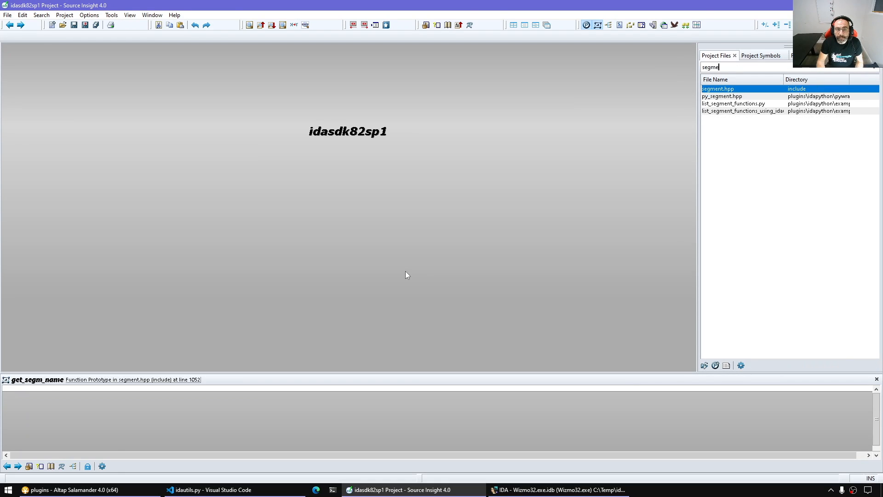
double_click(718, 88)
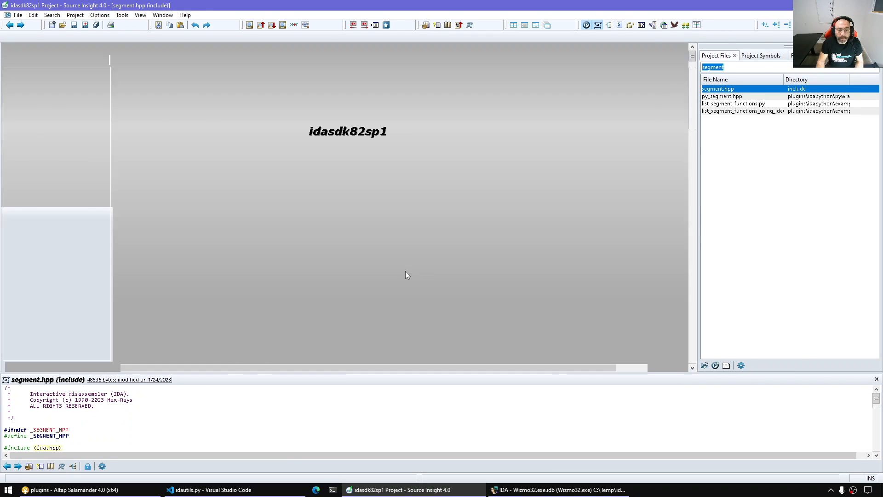
Step: Read segment_t's range_t base, name and sclass fields, scrolling down to perm and bitness
double_click(717, 88)
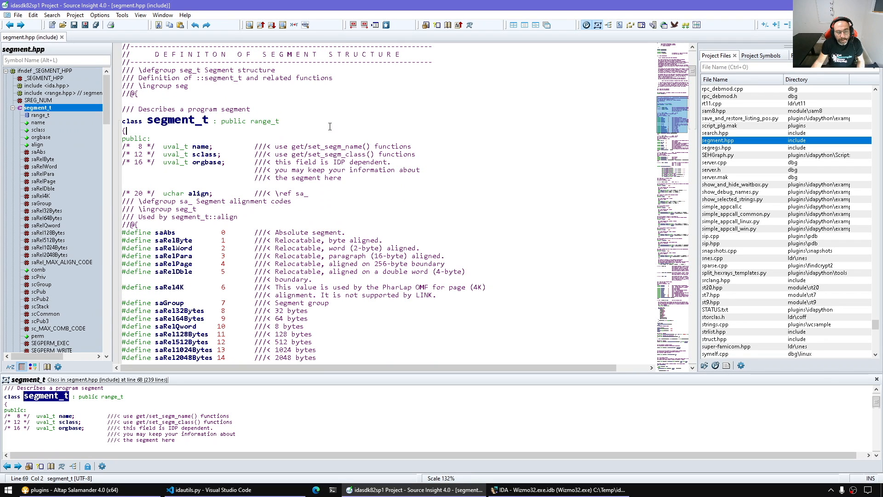
click(279, 121)
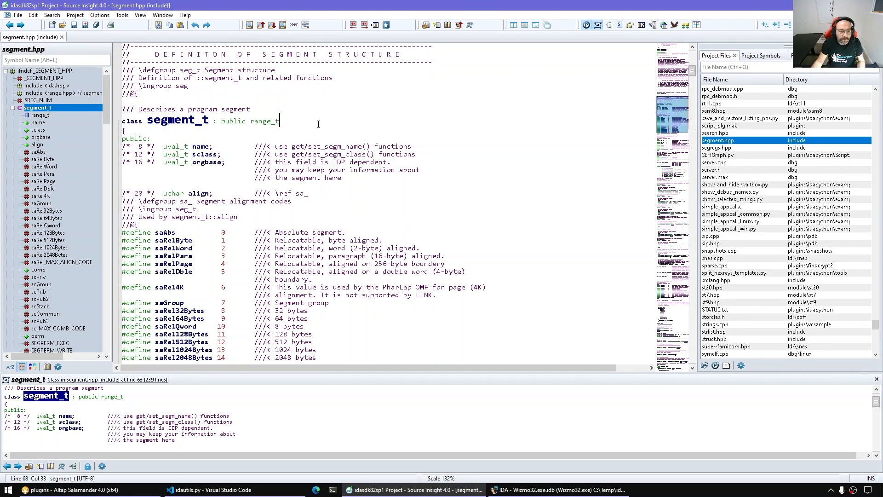
click(263, 121)
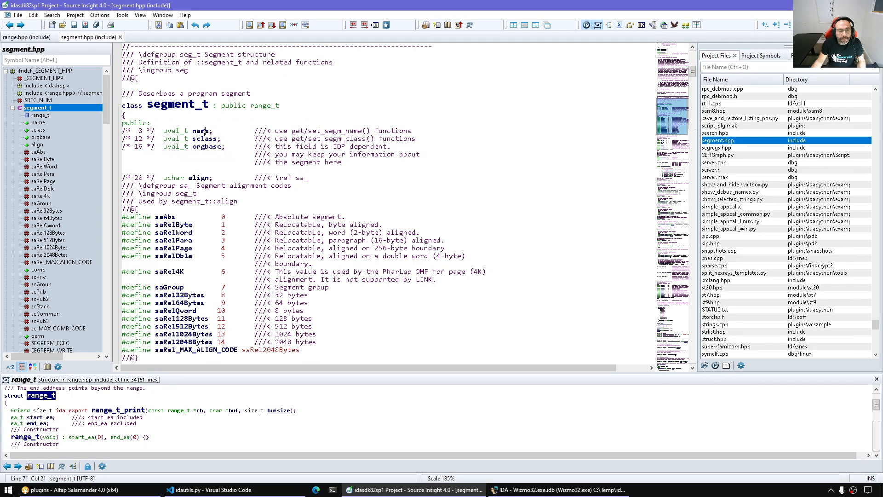
double_click(201, 130)
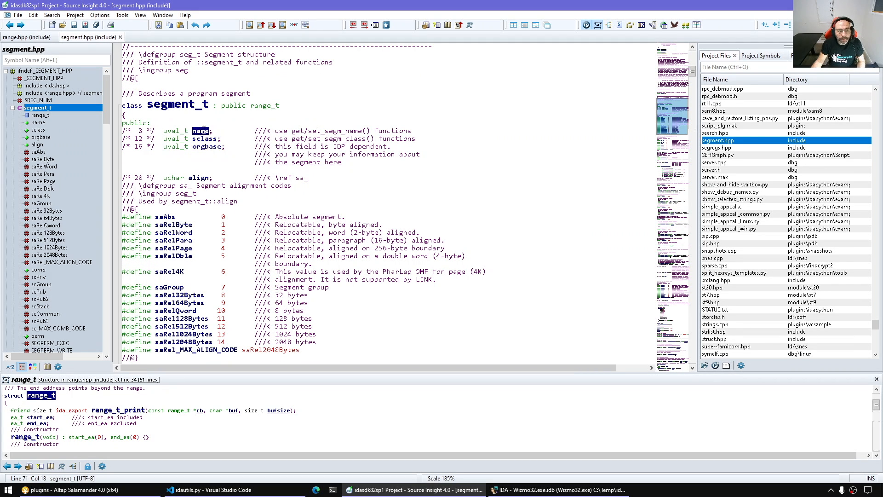
click(236, 126)
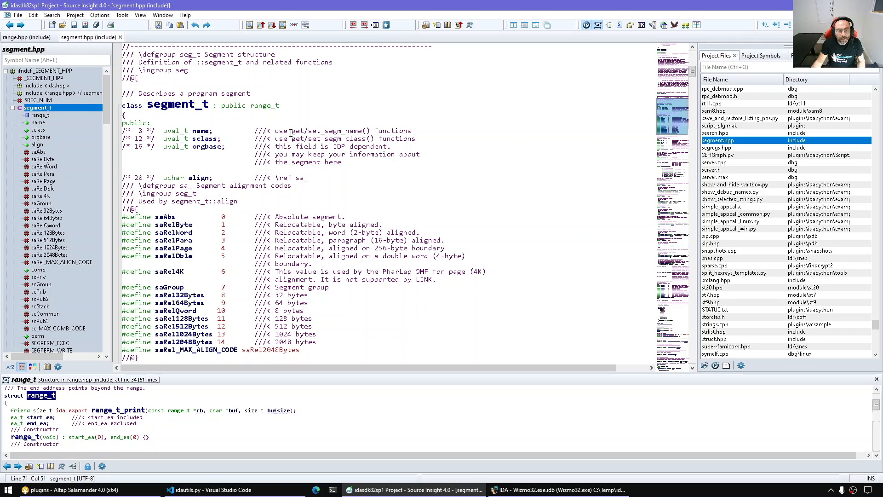
double_click(294, 130)
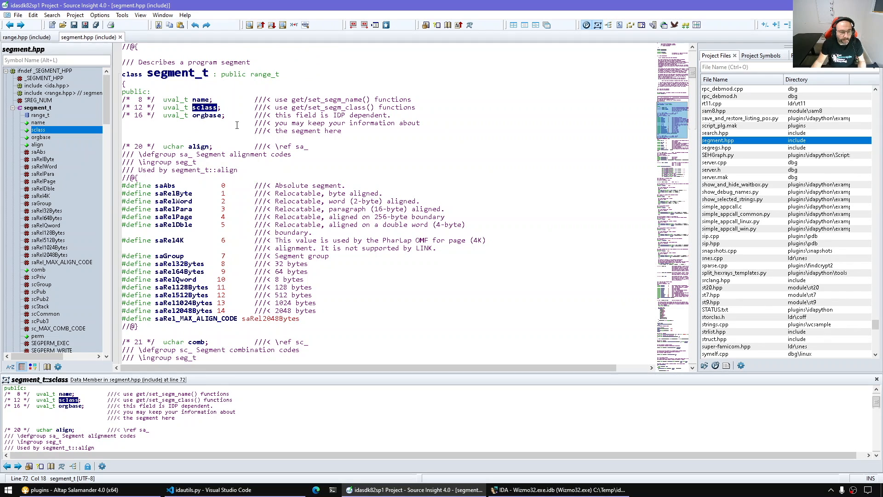
scroll(down, 3)
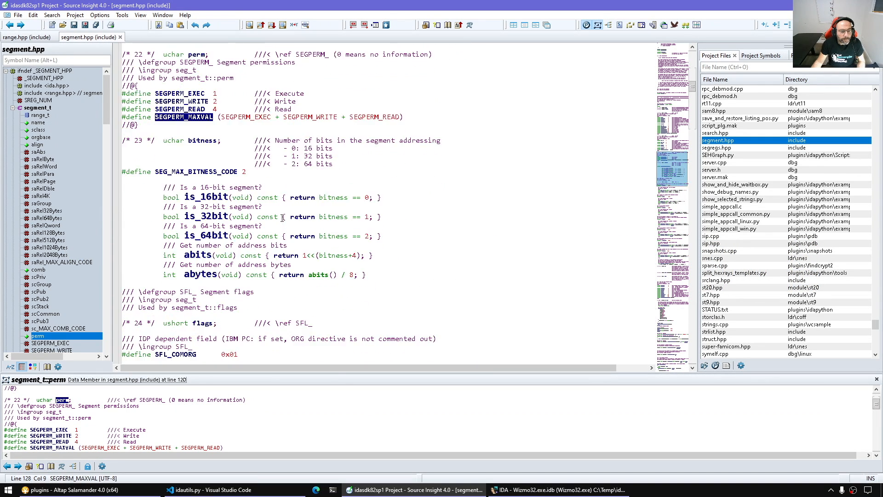
Step: Look up is_16bit, then read through the SFL_HIDDEN, SFL_DEBUG and SFL_LOADER flags
double_click(206, 165)
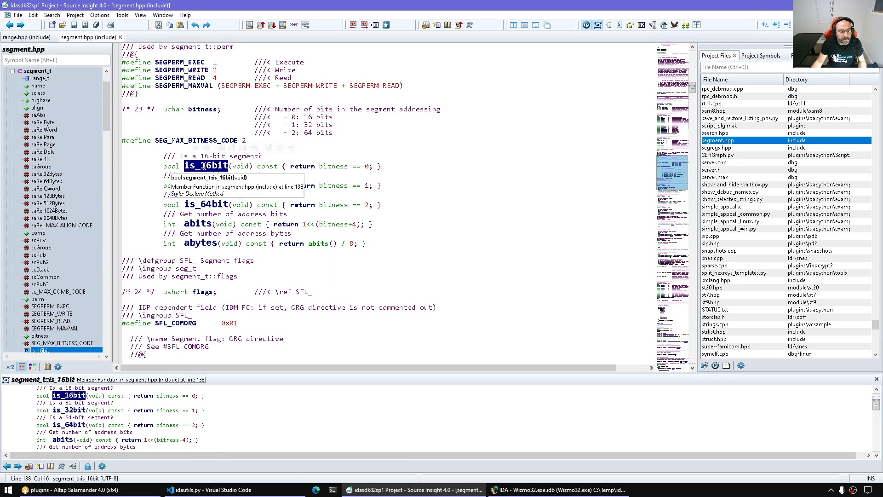
mouse_move(421, 196)
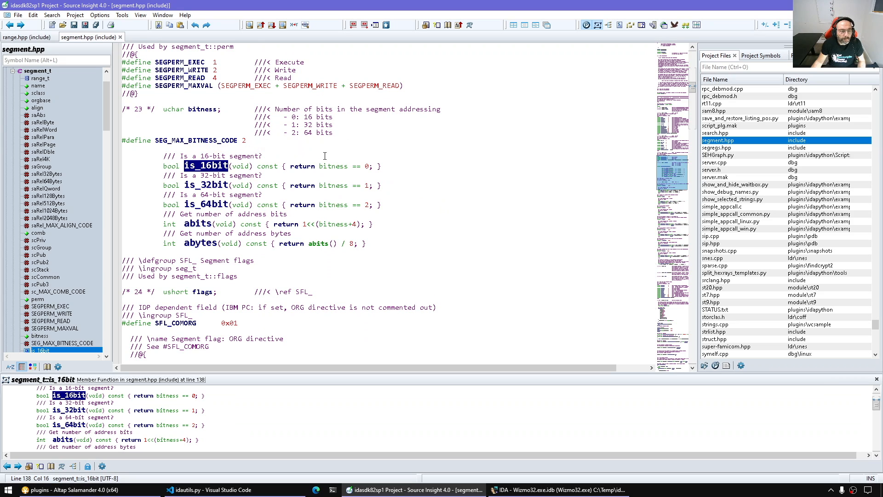
scroll(down, 3)
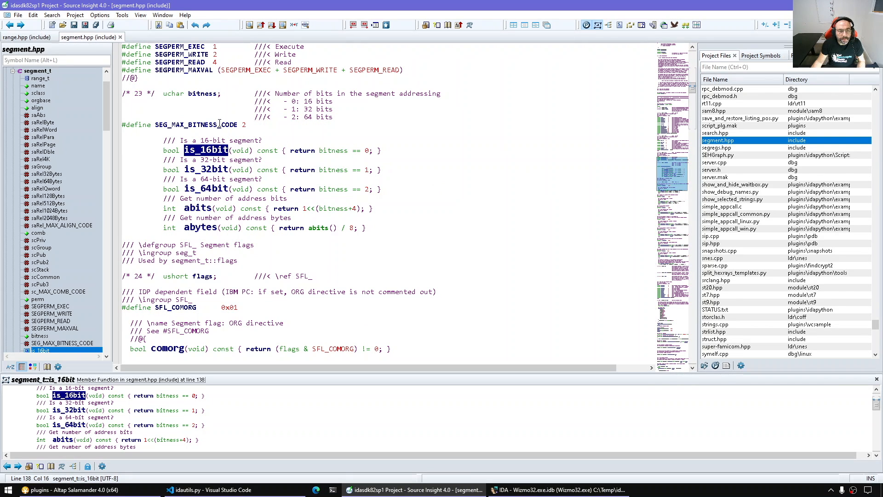
click(39, 335)
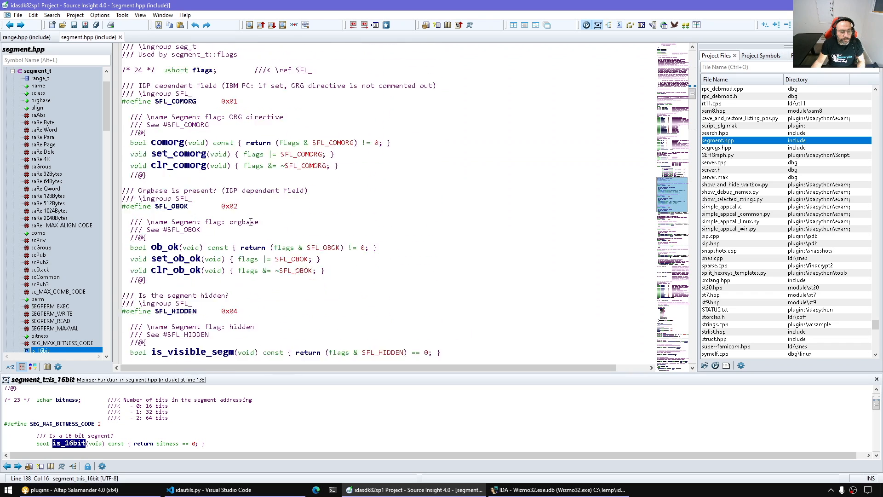
scroll(down, 3)
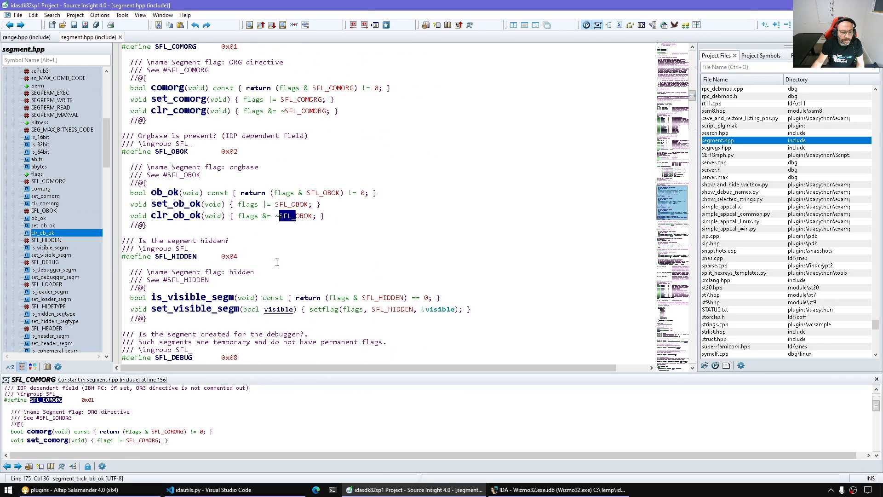
click(48, 218)
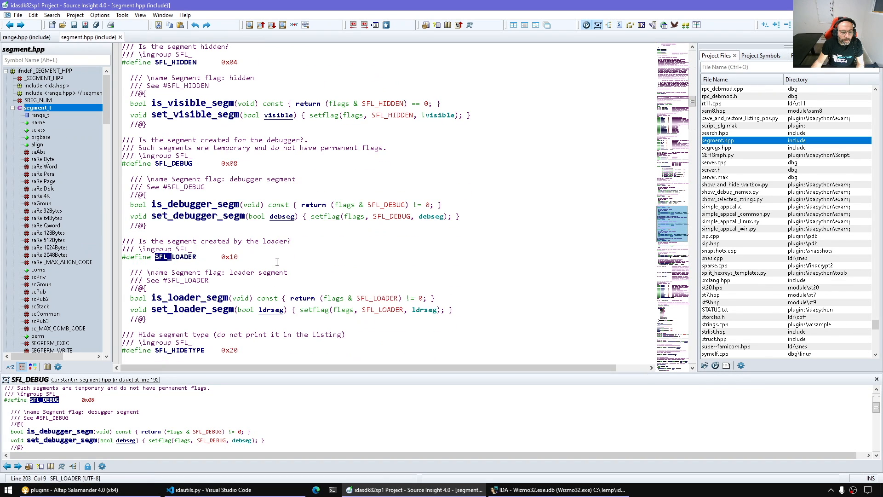
scroll(down, 3)
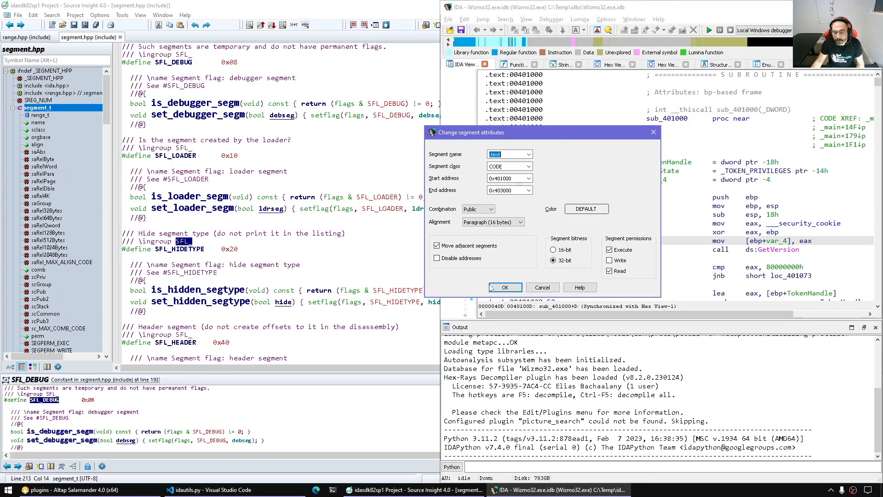
Step: Dismiss the .text segment attributes dialog (CODE, 32-bit, execute/read) with OK
click(504, 287)
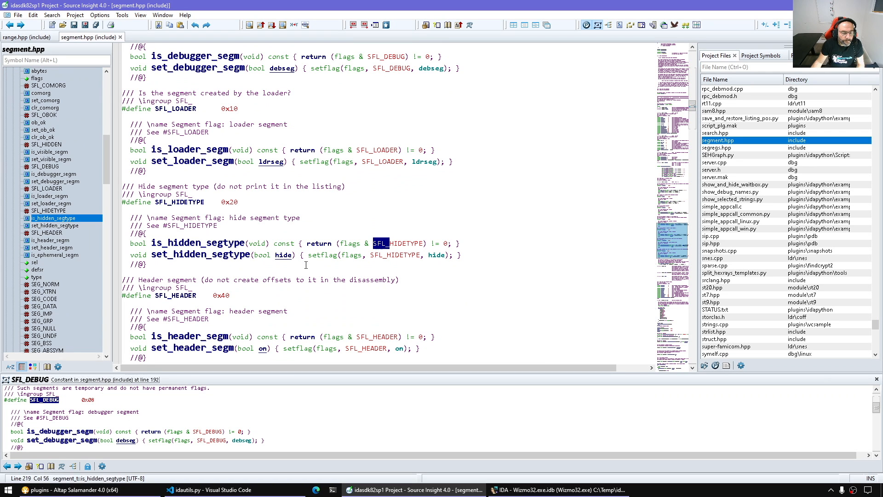
Step: Scroll segment.hpp down to the get_first_seg and get_next_seg declarations
scroll(down, 3)
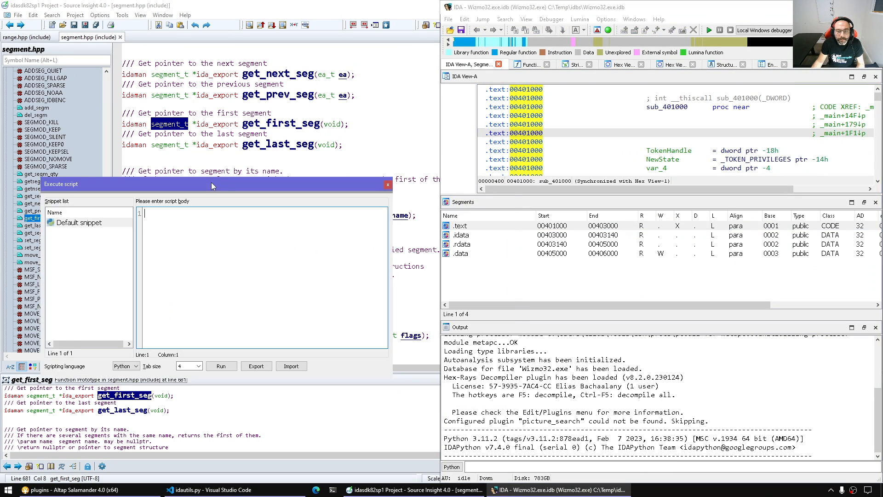
Step: Write a get_first_seg snippet printing the segment's start_ea and end_ea in hex
text(idaapi.get_first_seg()
text(if s:)
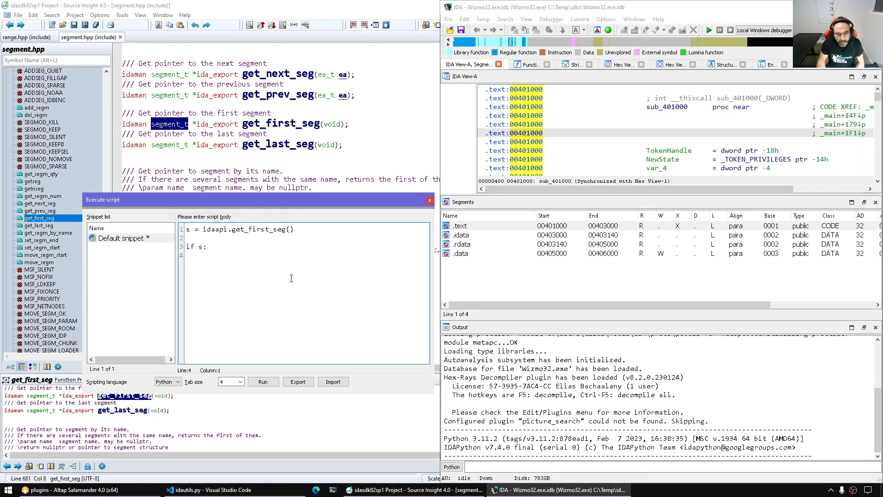
text(p)
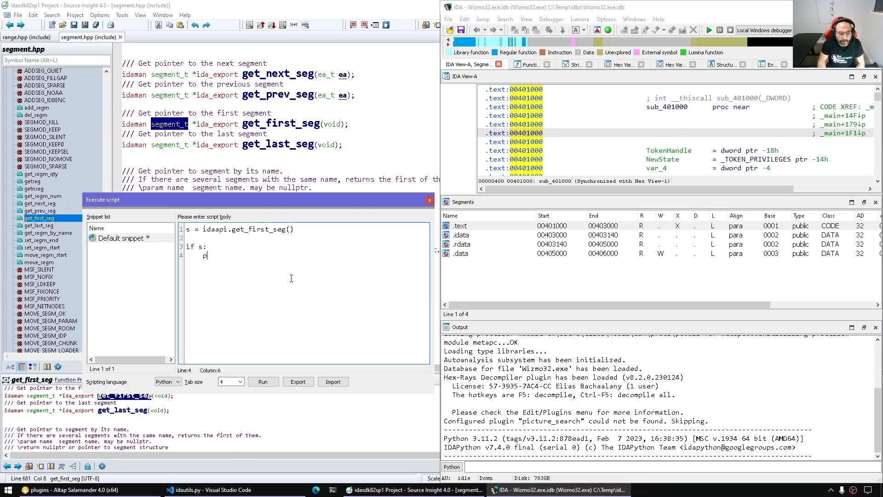
text(print(f"seg_star)
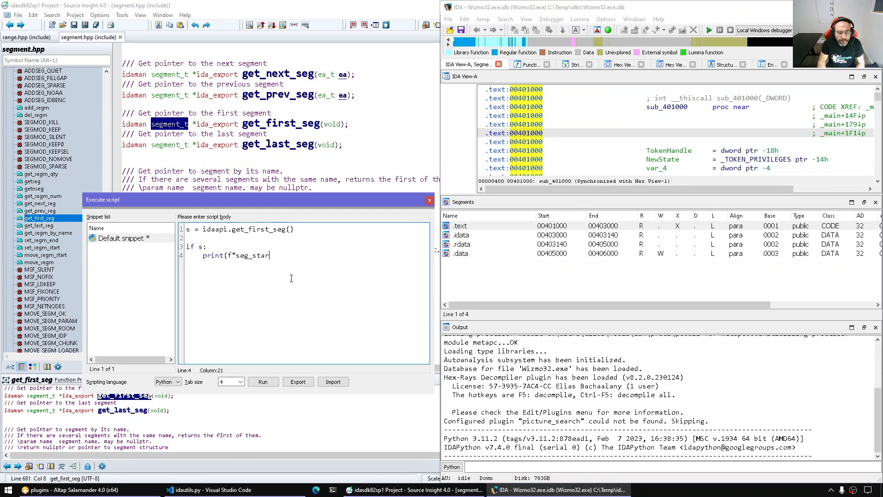
text(t={s.star)
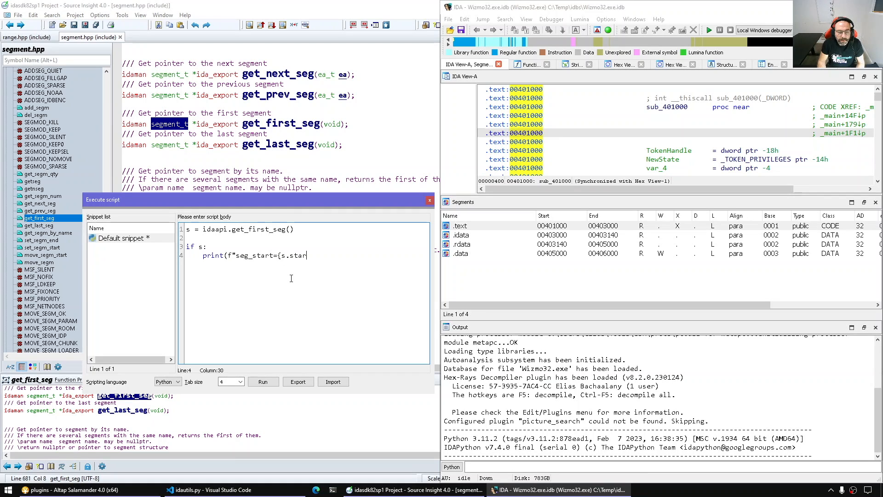
text(_ea:x})
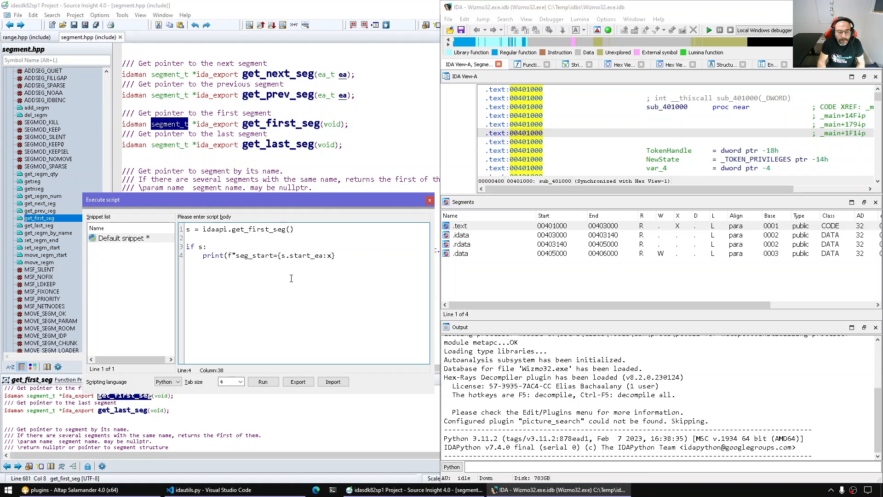
text(end={)
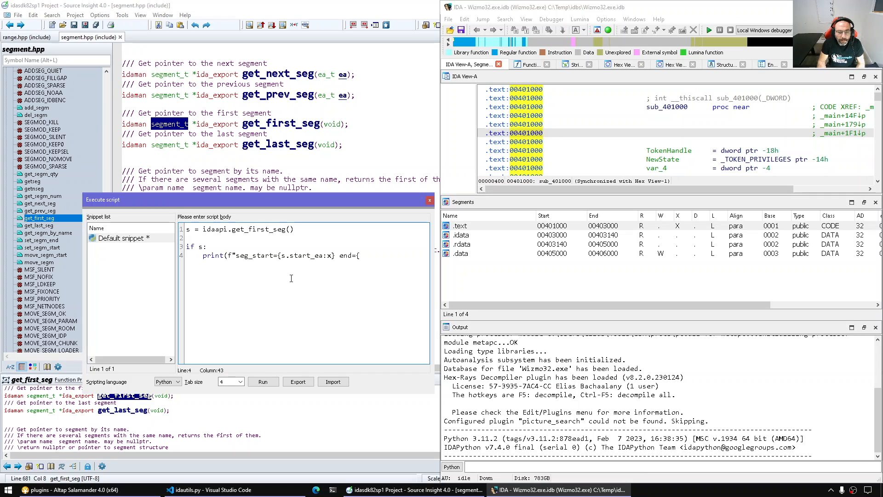
text(s.end_ea:x})
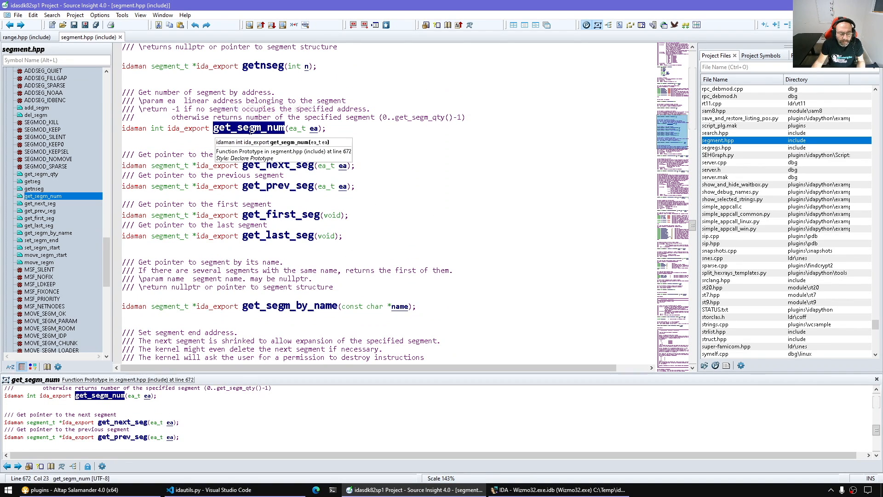
Step: View the get_segm_num prototype and nearby lookups such as get_segm_by_name
click(123, 138)
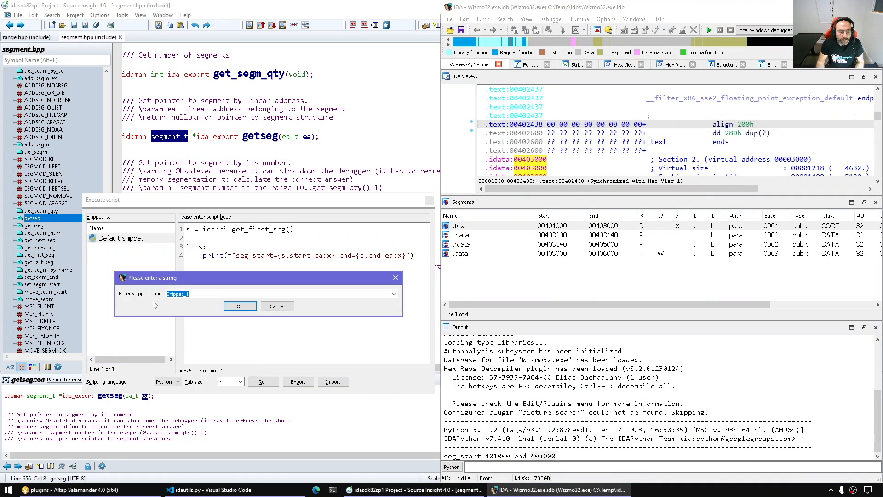
Step: Create a getseg snippet using idaapi.getseg(get_screen_ea()) to print start and end addresses
click(239, 306)
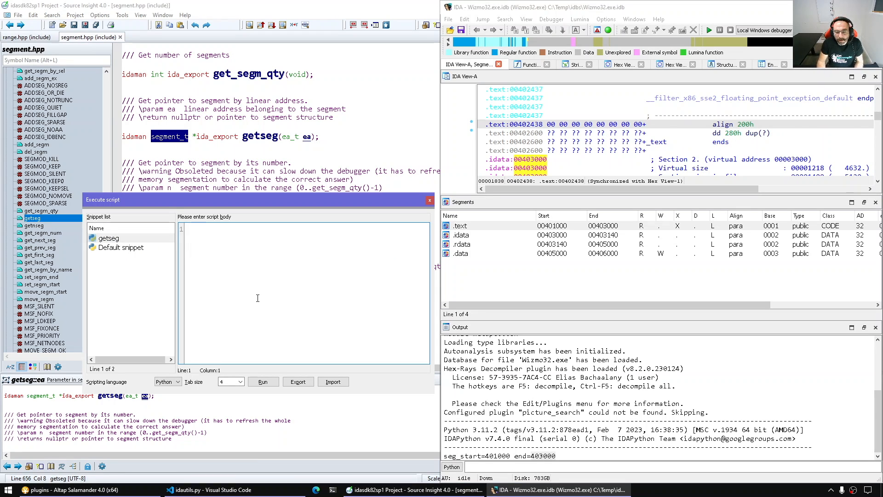
text(ea -->)
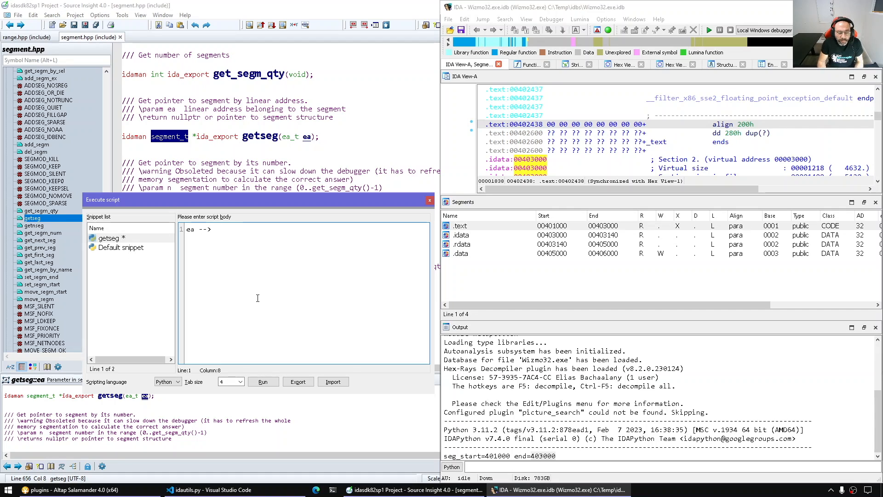
text(idaapi.get_func(ea)
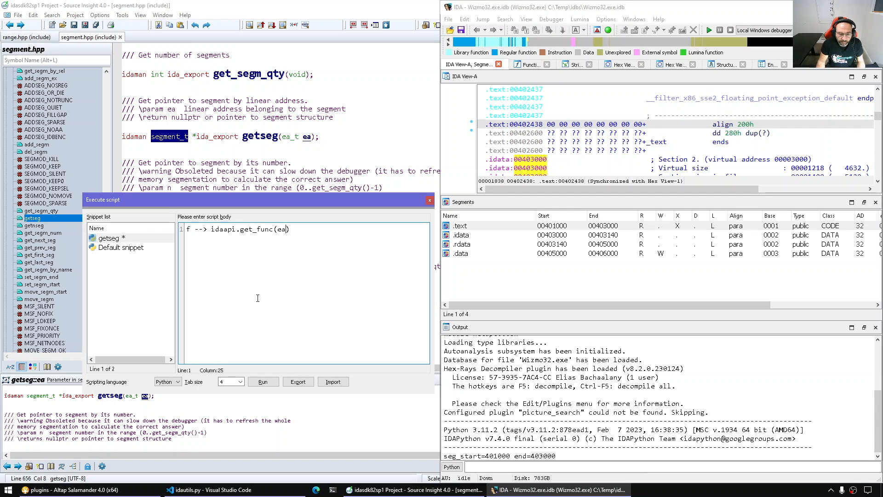
double_click(281, 229)
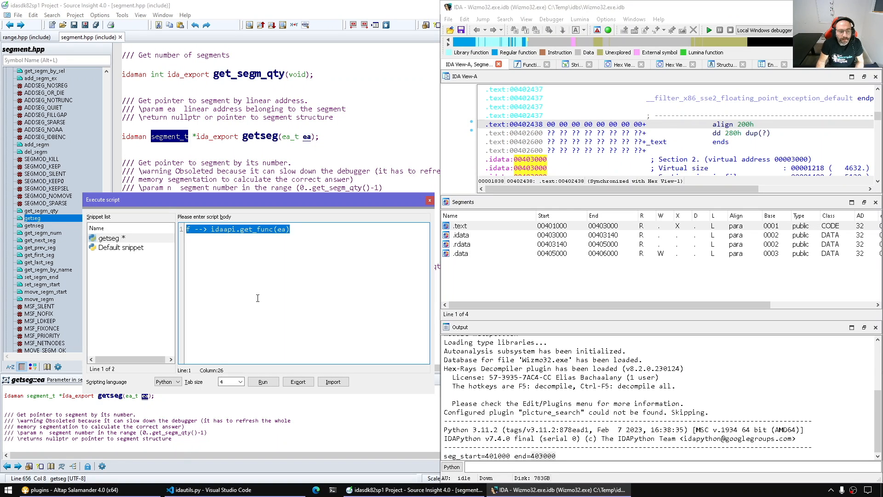
text(s = idaap)
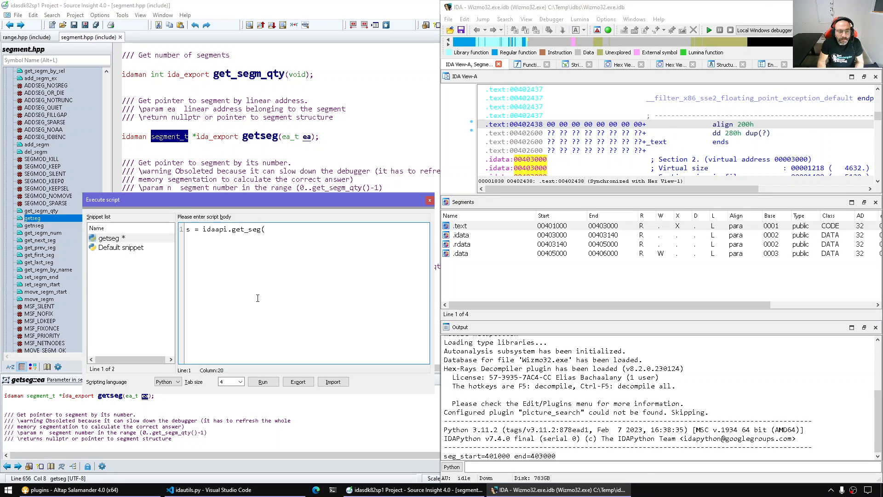
text((idaapi.get_screen_ea()
text(if s:)
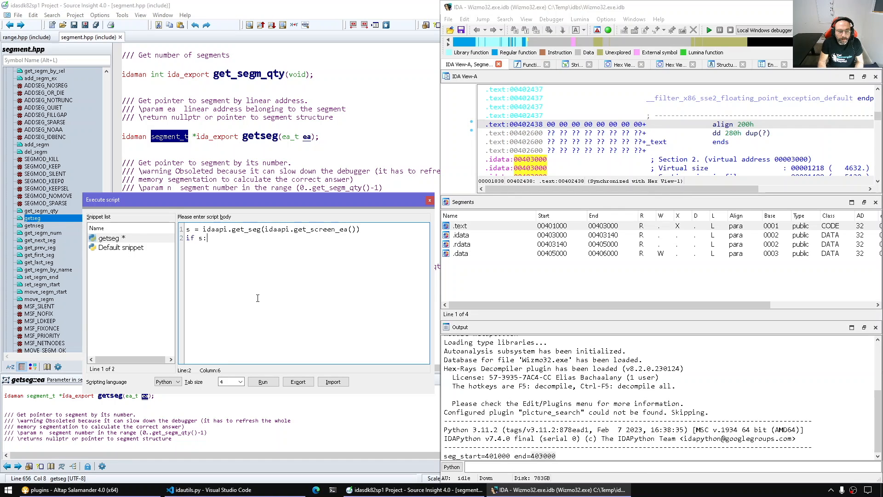
click(120, 247)
text(print(f"seg_start={s.start_ea:x} seg_end={s.end_ea:x}"))
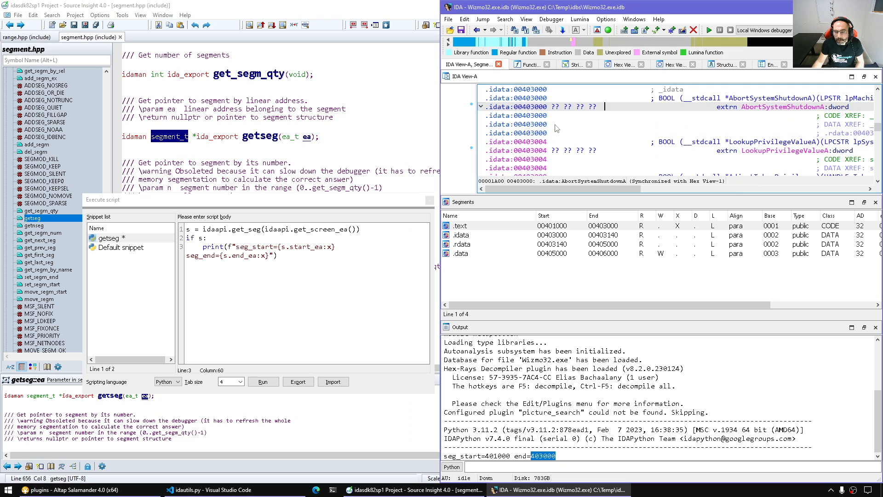
Step: Place the current address in the .idata and .data segments and run getseg
click(563, 132)
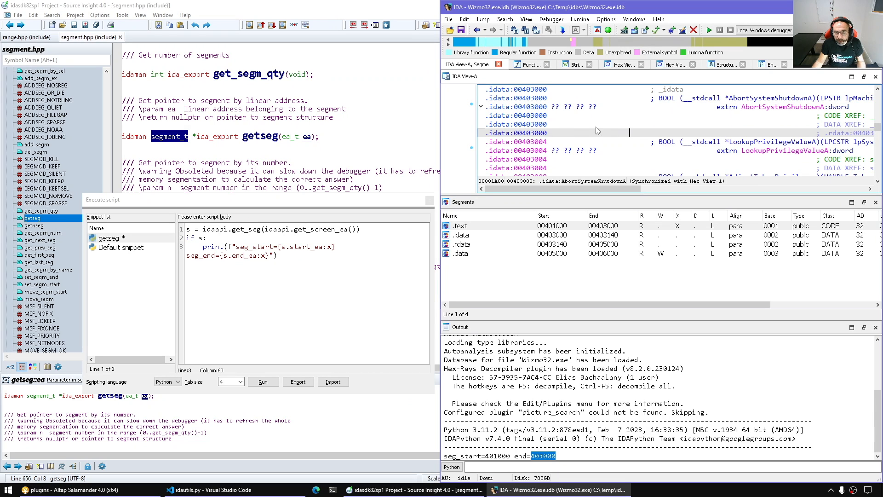
click(262, 381)
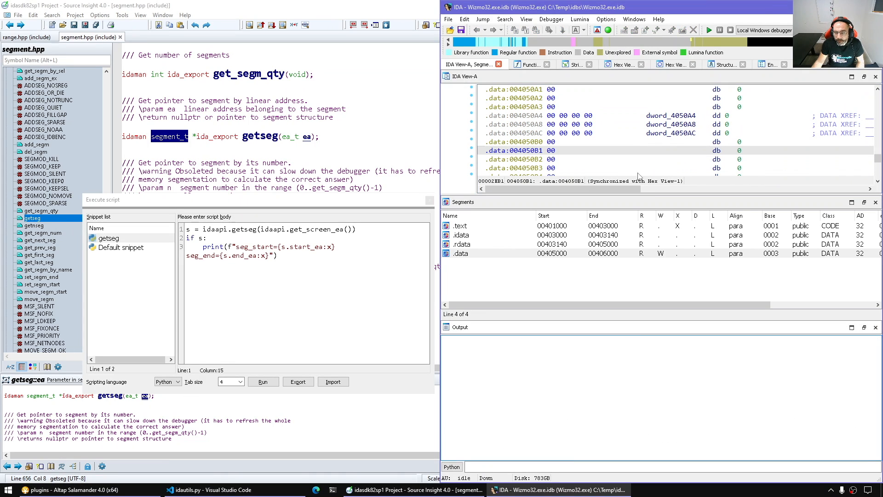
click(262, 382)
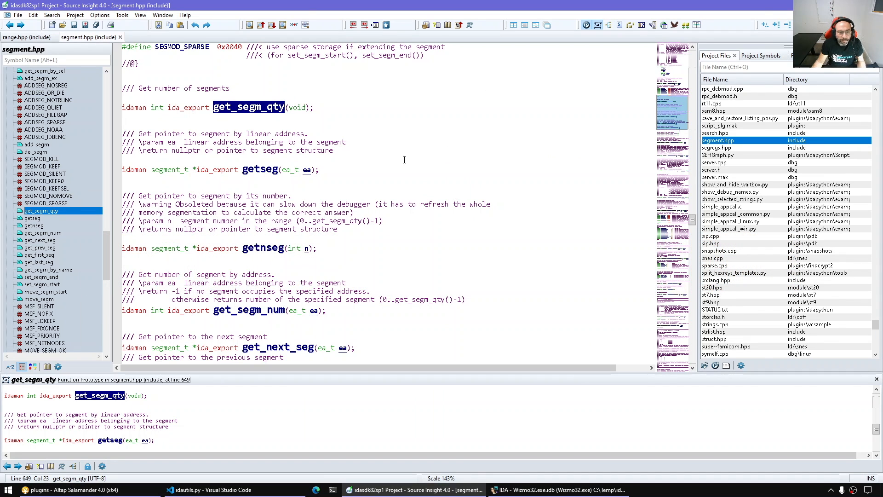
Step: Select the get_segm_qty function name in segment.hpp
double_click(262, 248)
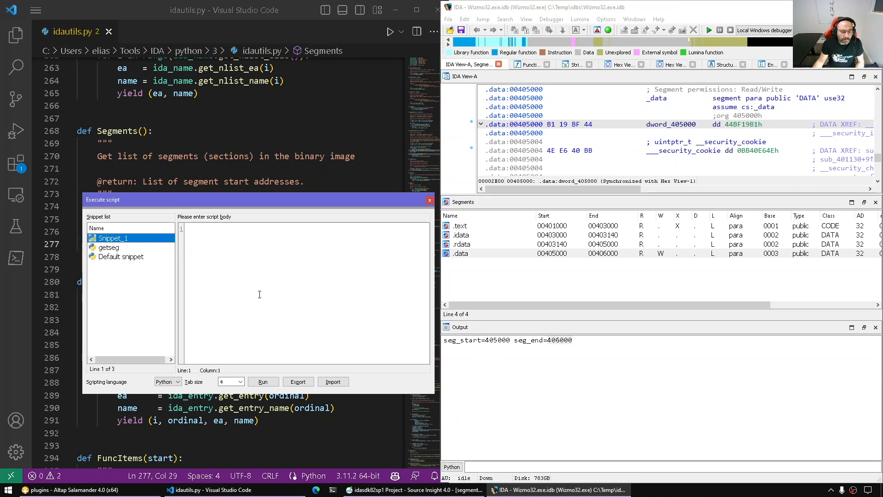
Step: Write an idautils.Segments() loop with idaapi.msg_clear() printing each seg_start in hex, and run it
text(import)
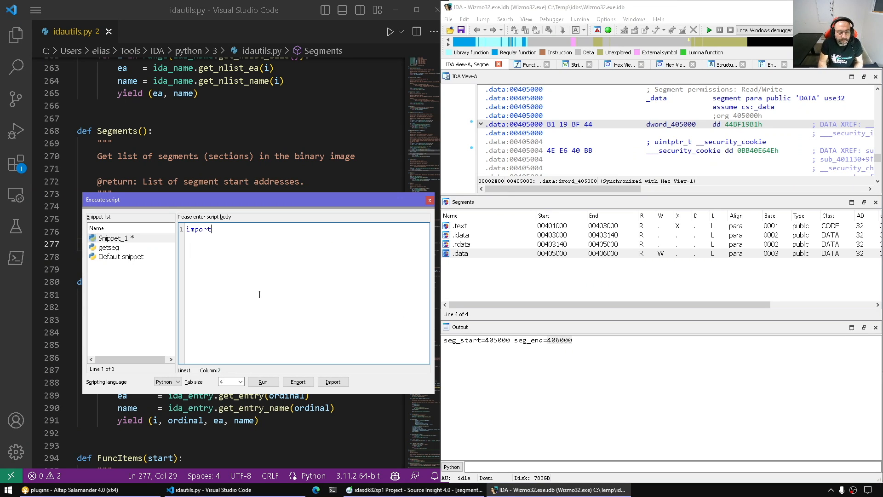
text(idautils)
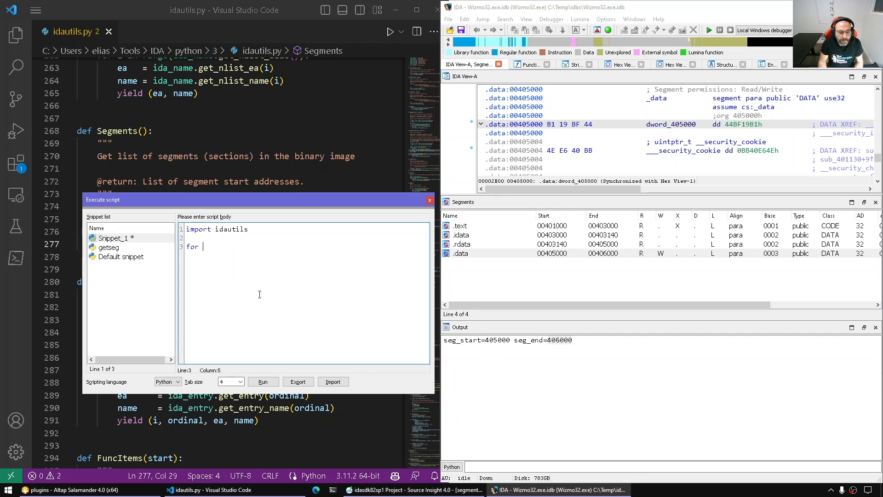
text(s in)
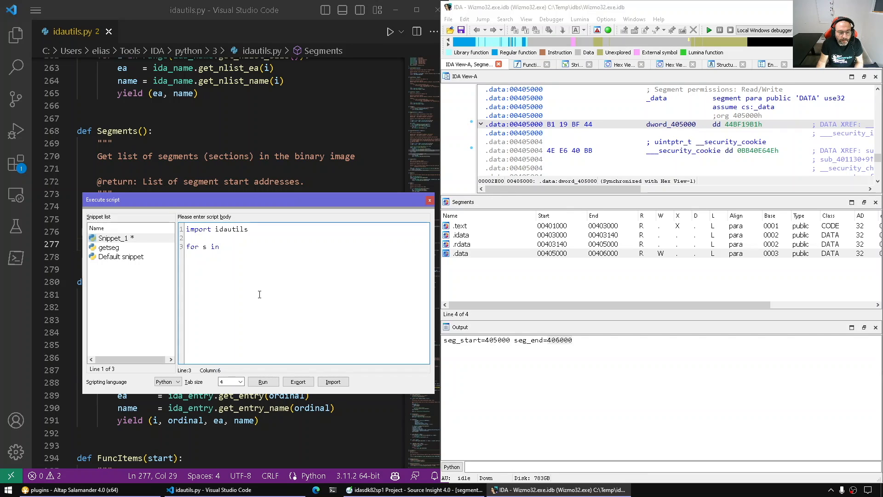
text(eg_start)
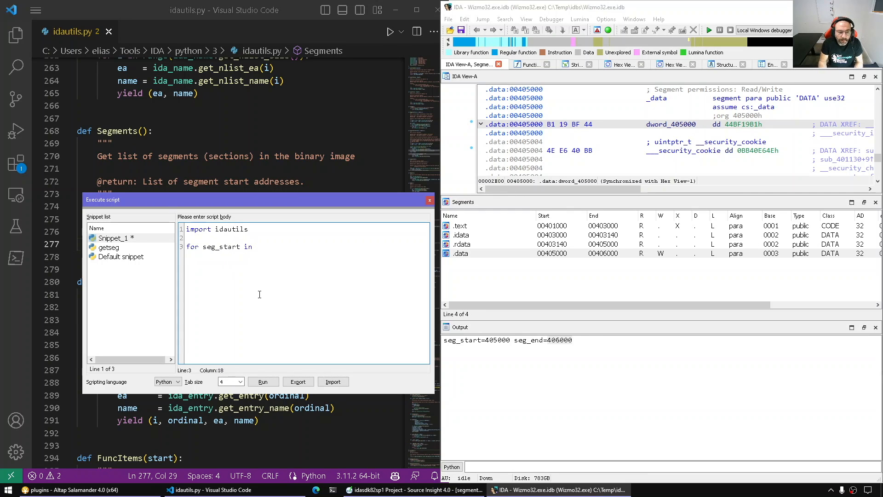
text(idautils.Segments():)
text(print)
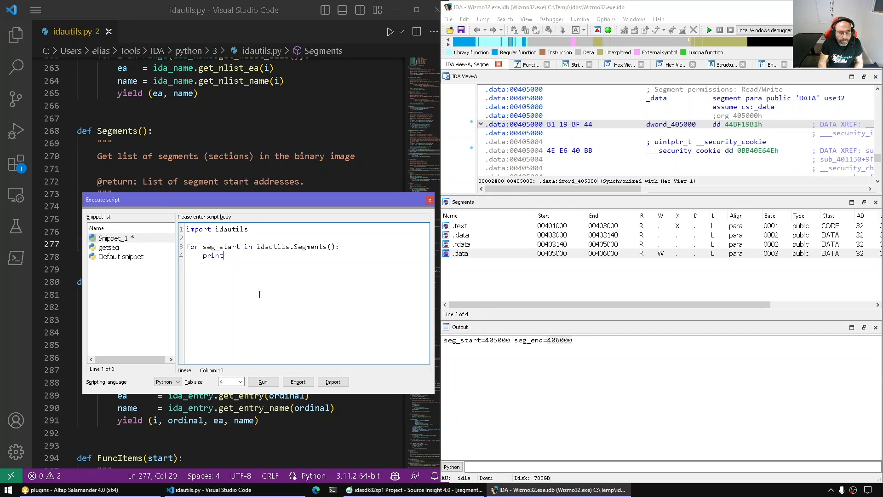
text(")
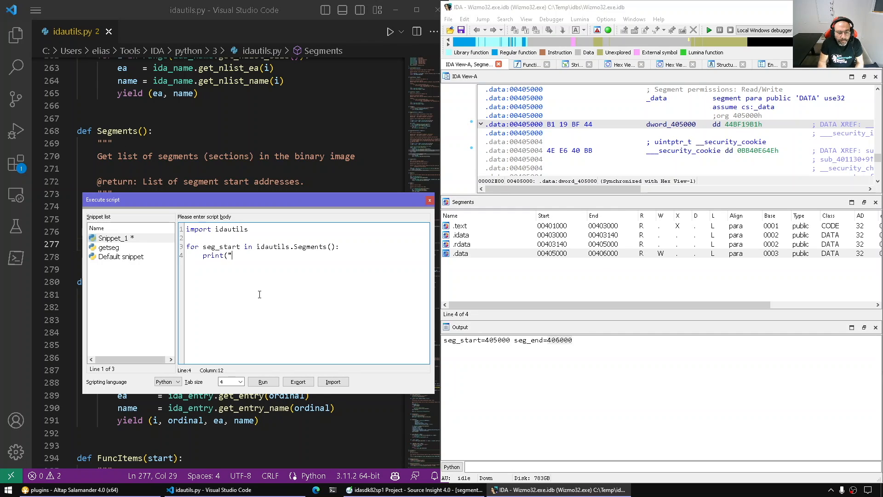
text({seg_start:x} "))
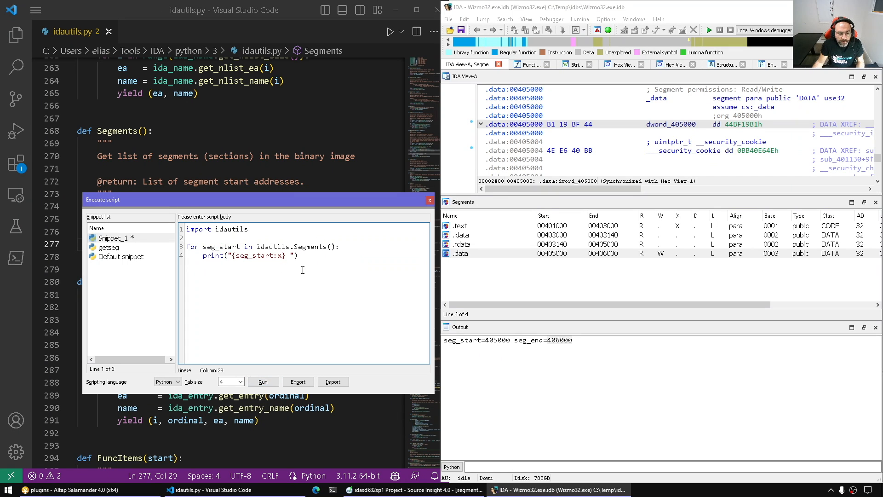
text(idaapi.)
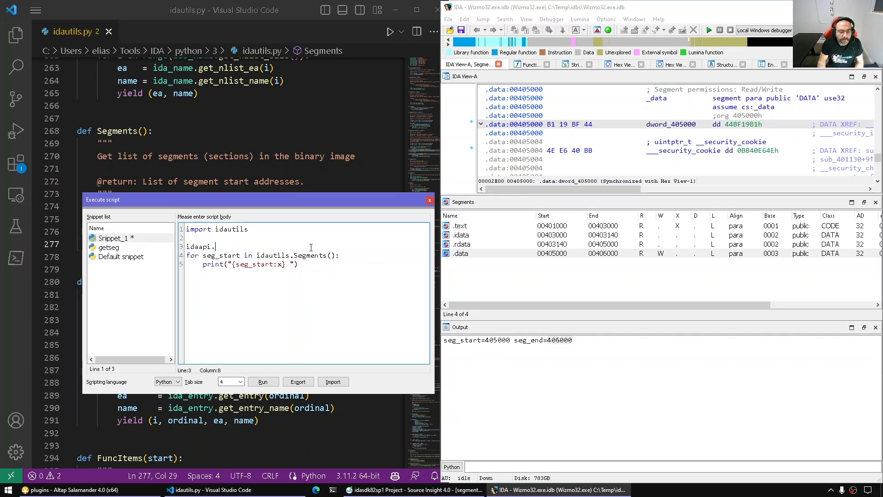
text(msg_clear())
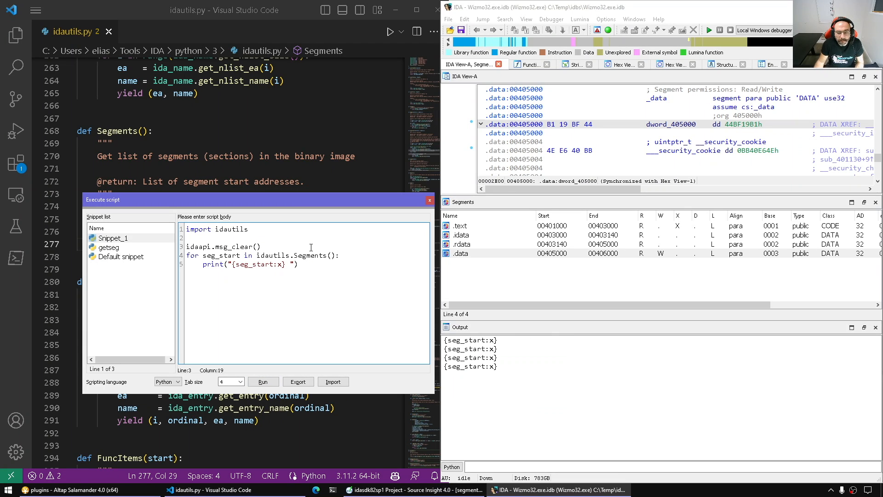
text(f)
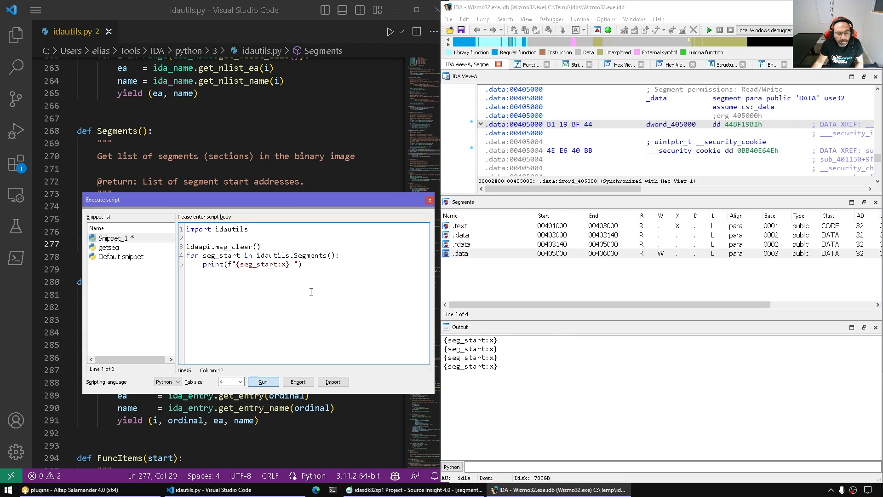
click(263, 381)
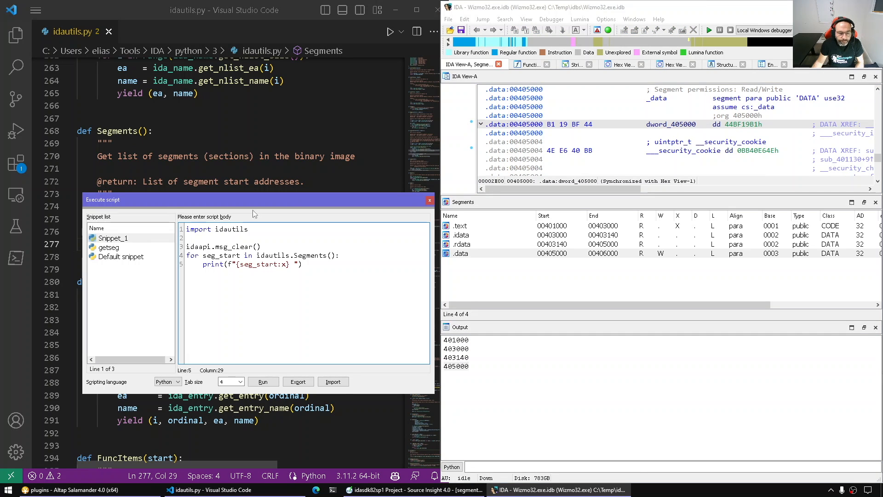
Step: Review get_segm_qty in idautils Segments, then get_next_seg and get_segm_by_name in segment.hpp
click(429, 199)
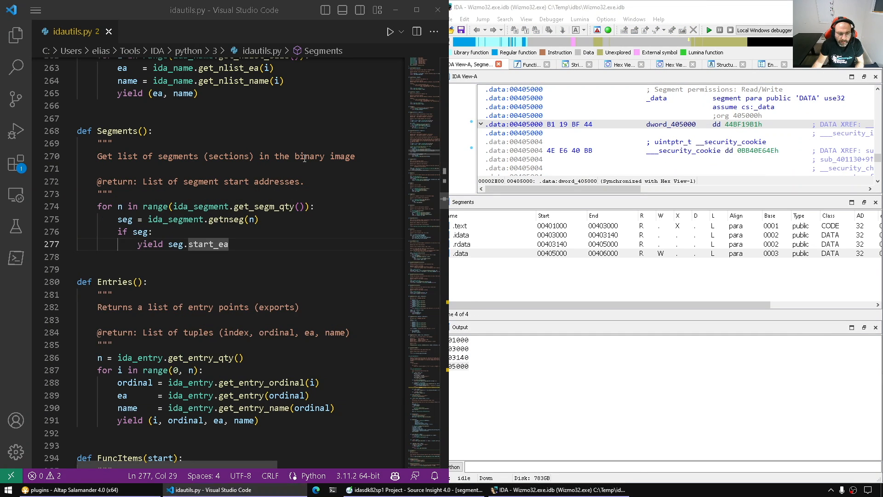
double_click(262, 206)
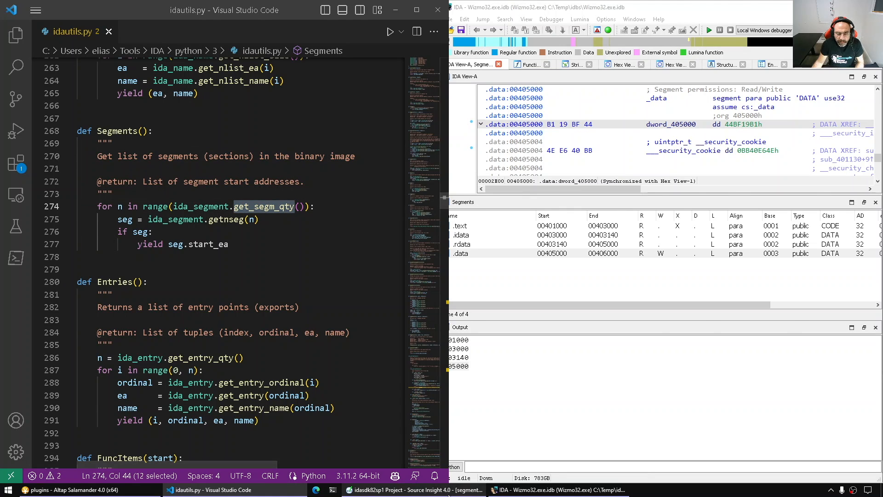
click(411, 489)
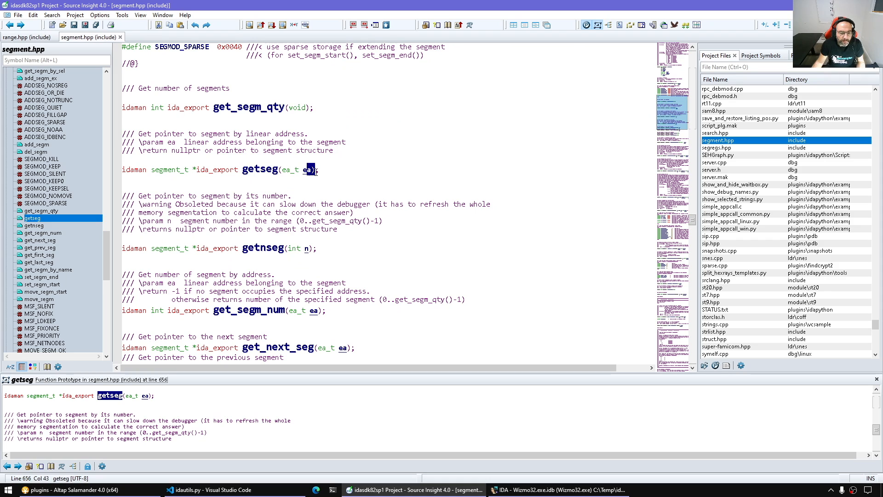
click(33, 225)
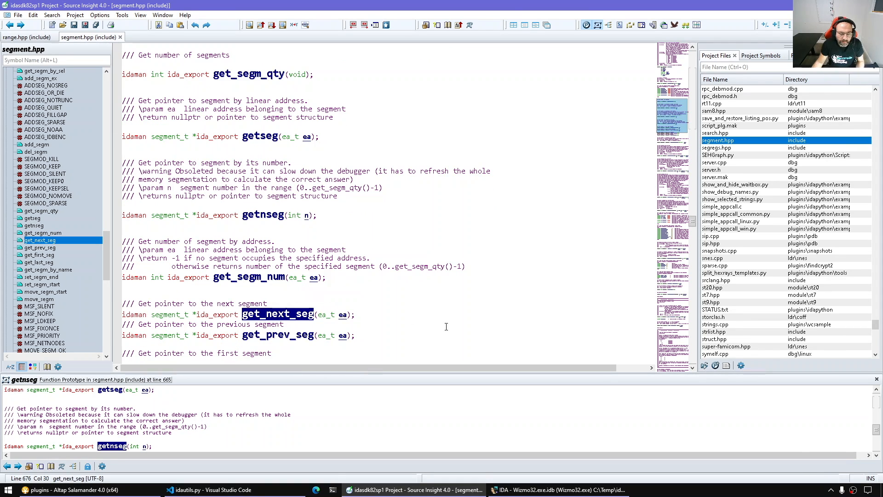
scroll(down, 3)
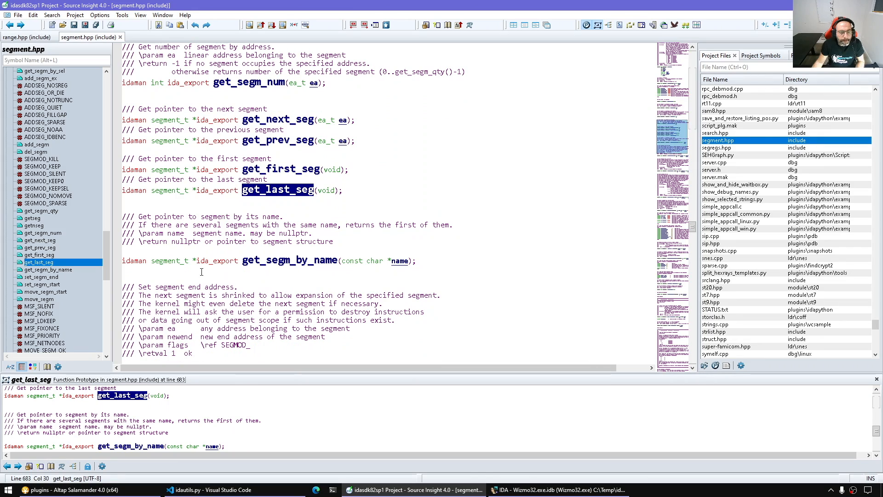
click(289, 261)
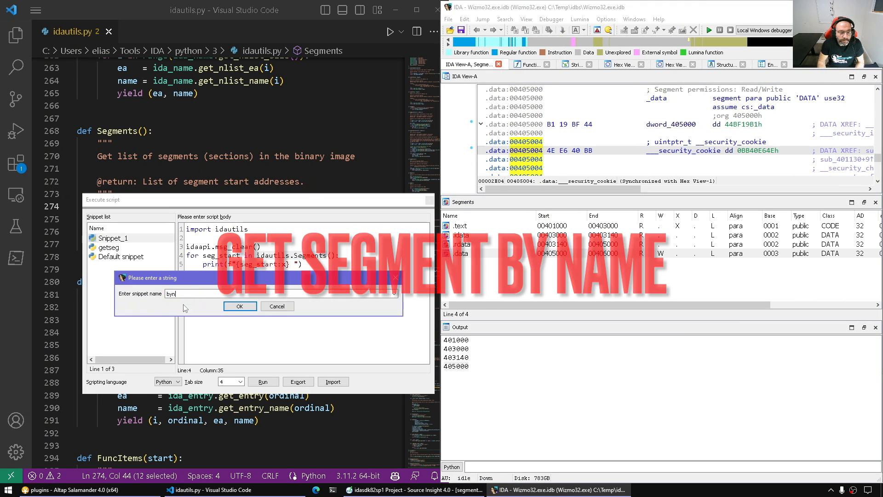
Step: Name the byname snippet, add an 'if s:' check, and review Snippet_1 and getseg for reuse
click(239, 305)
text(s = idaapi.get_segm_by_name(".rdata)
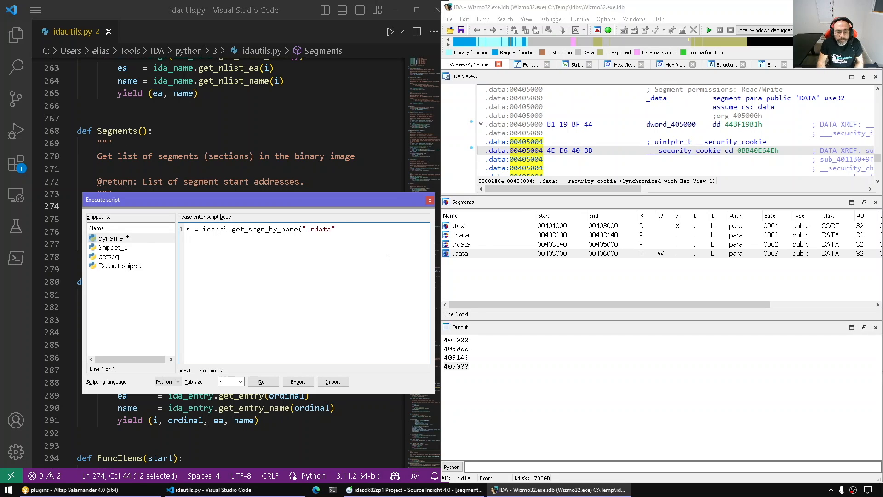
text(if s:)
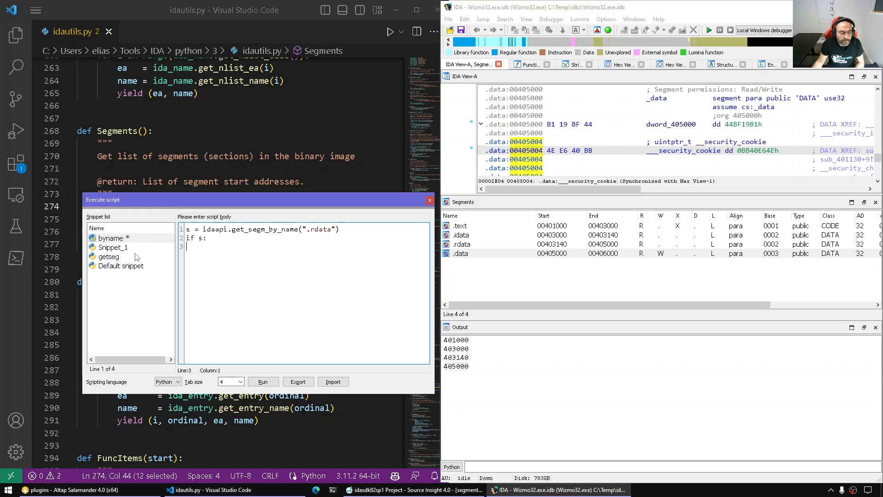
click(114, 247)
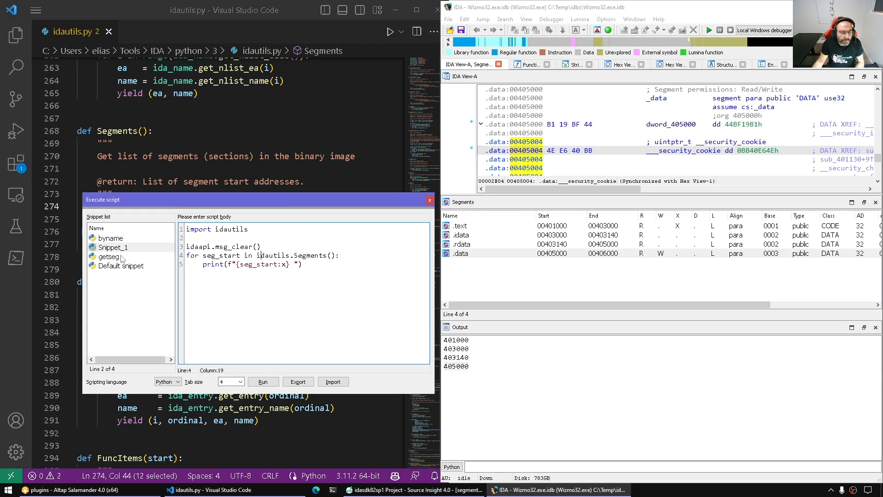
click(109, 256)
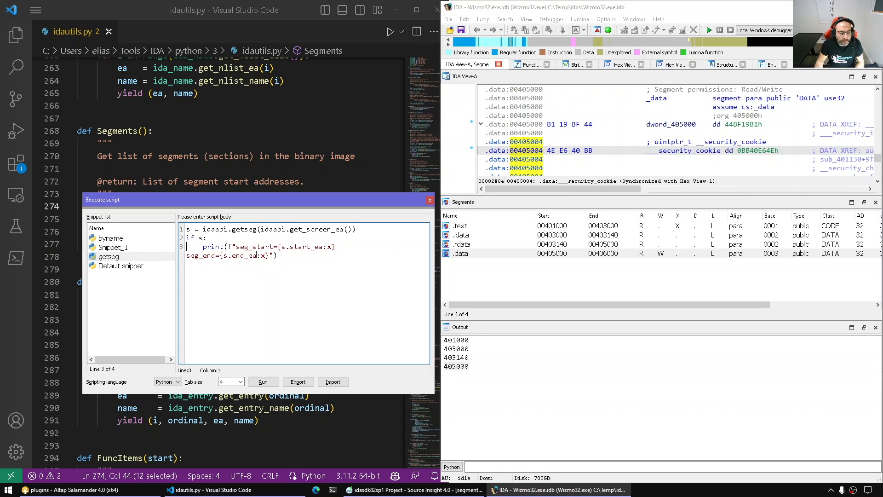
click(111, 238)
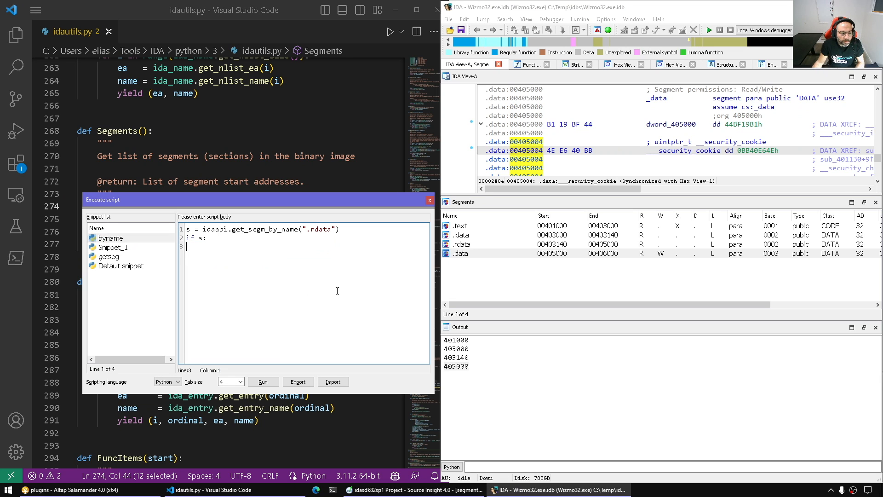
Step: Print .rdata's seg_start and seg_end, then jump the listing to 403140
text(print(f"seg_start={s.start_ea:x} seg_end={s.end_ea:x}"))
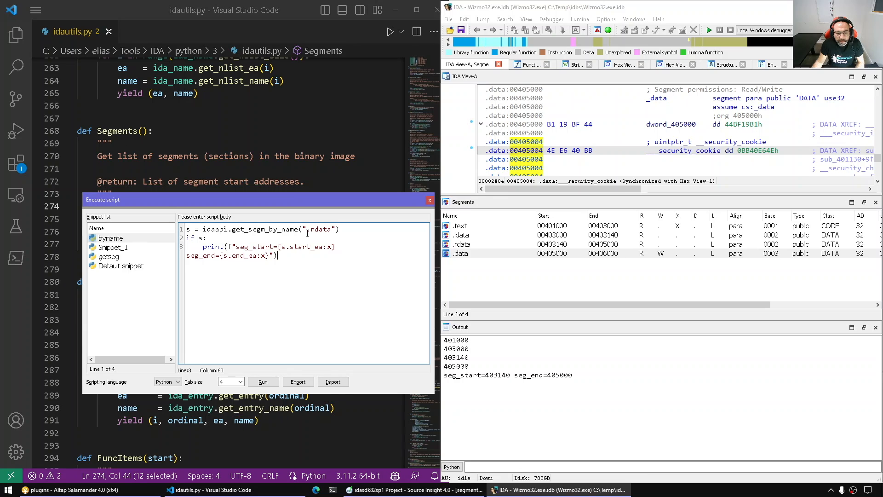
click(262, 381)
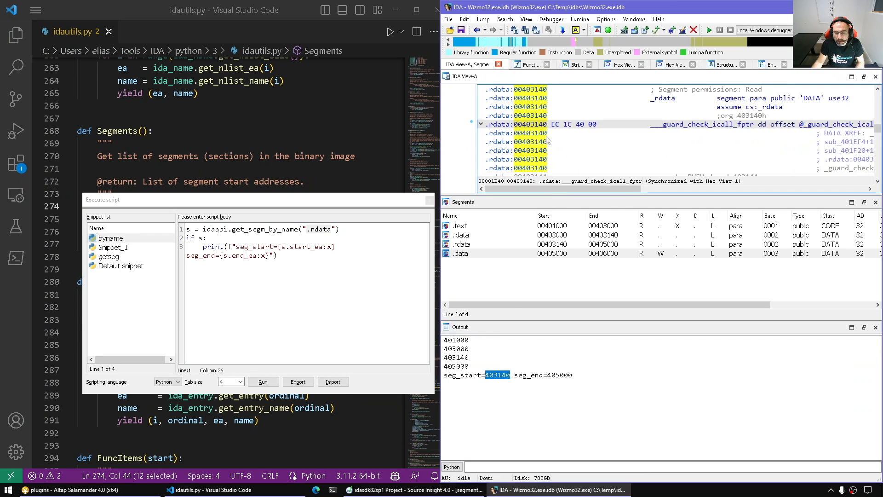
click(411, 489)
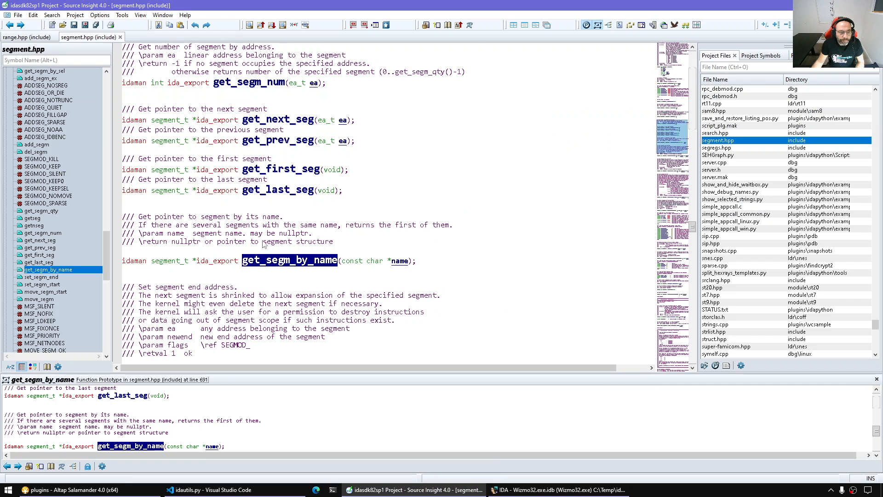
Step: Filter symbols with 'get_se' and select the get_segm_name declaration in segment.hpp
scroll(down, 3)
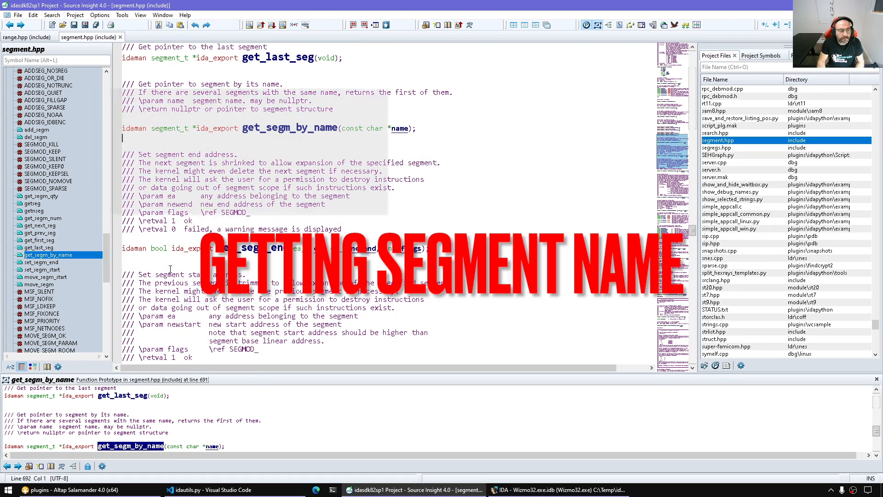
text(get_se)
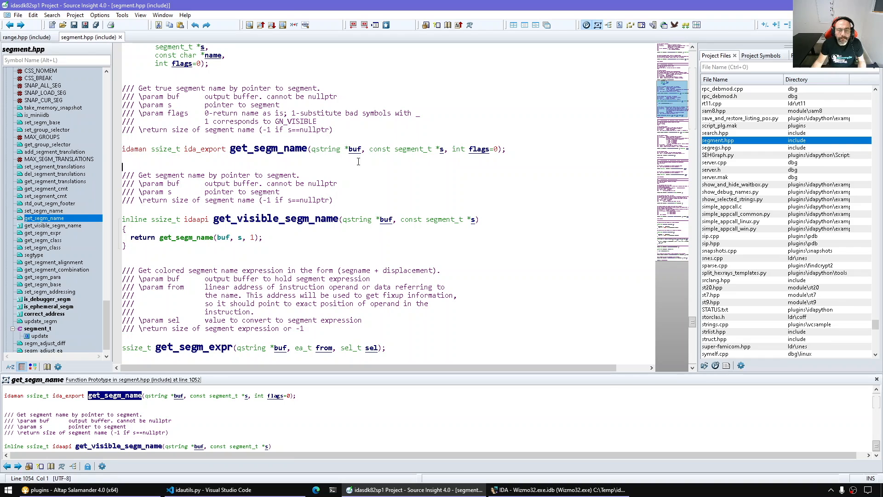
double_click(410, 148)
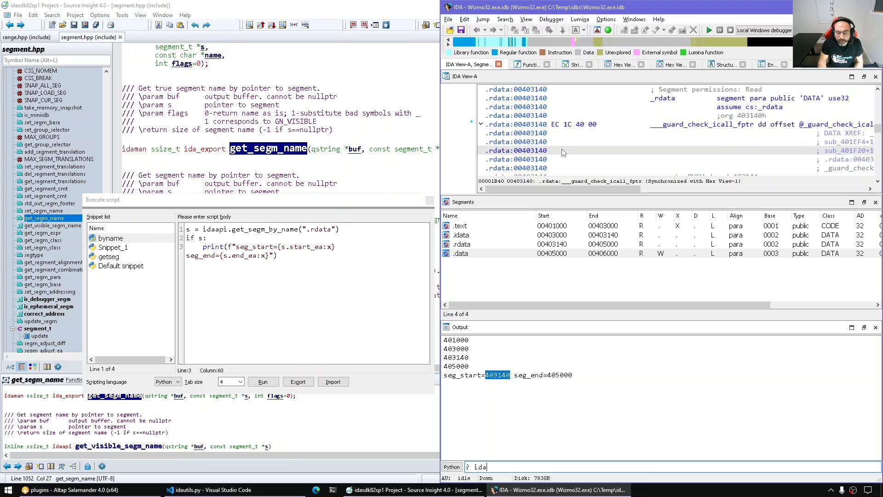
Step: Show help for idaapi.get_segm_name in the console, then start renaming Snippet_1
key(Return)
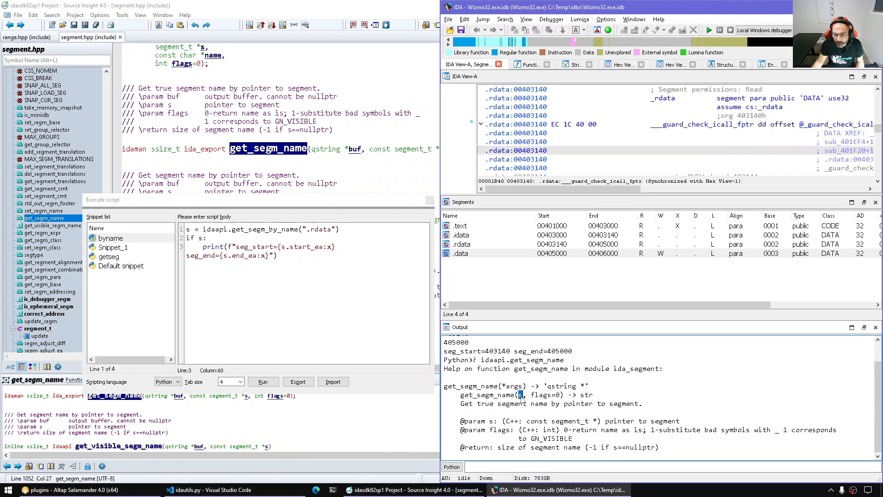
double_click(566, 386)
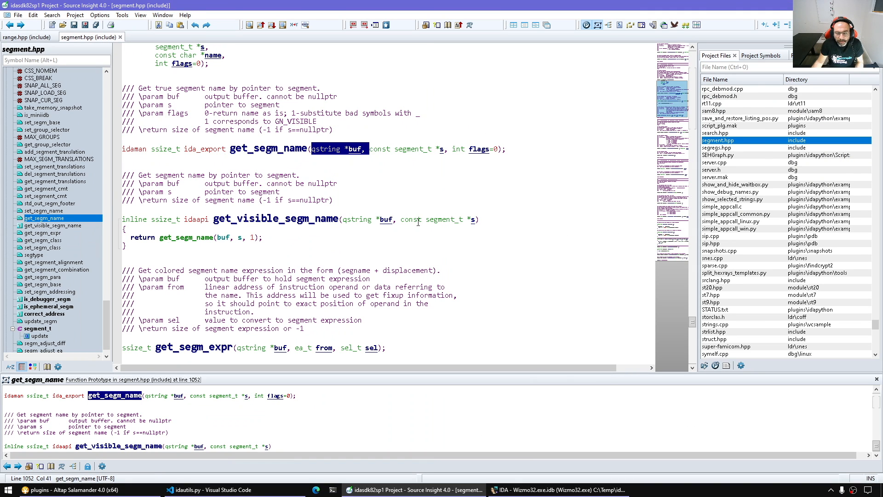
click(549, 489)
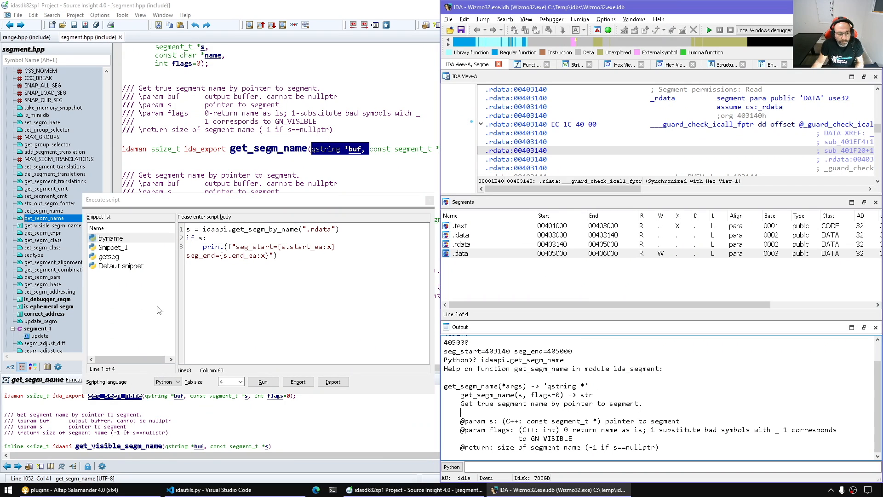
click(112, 247)
text(enum seg)
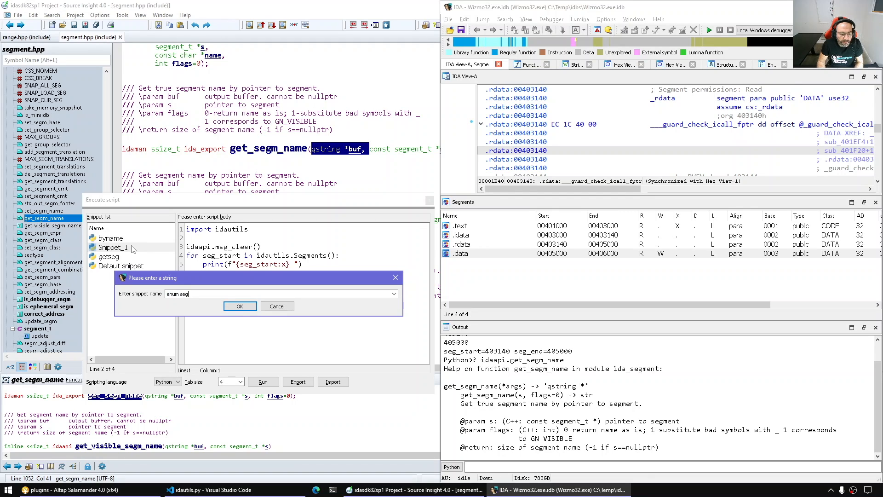
Step: Name the snippet 'enum segs', add getseg and idaapi.get_segm_name calls, and run it
click(239, 306)
text(s = idaapi.get)
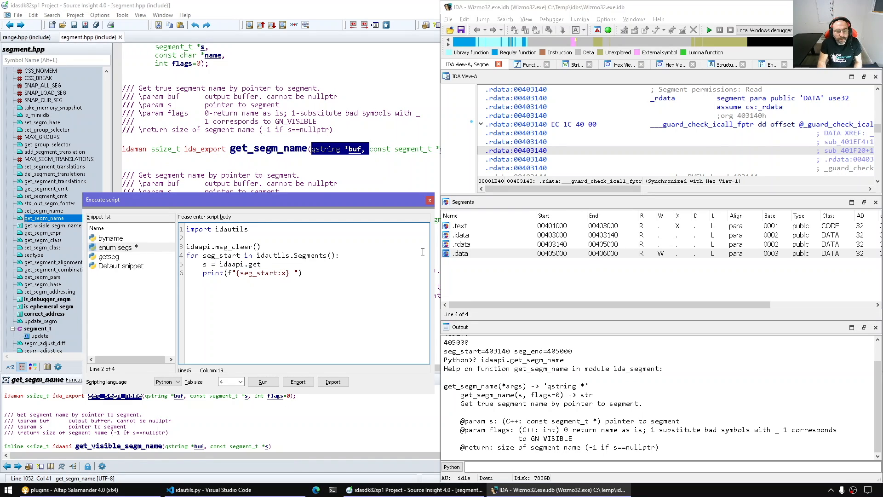
text(seg(seg_start)
text(name =)
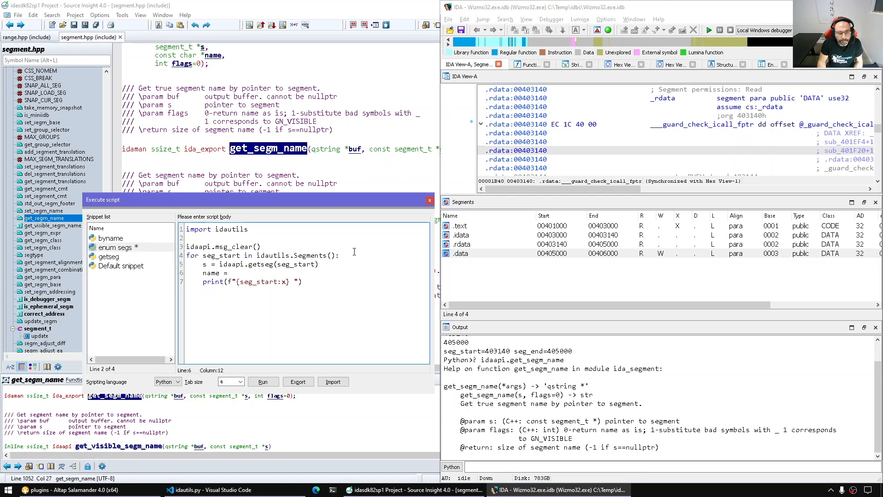
click(231, 273)
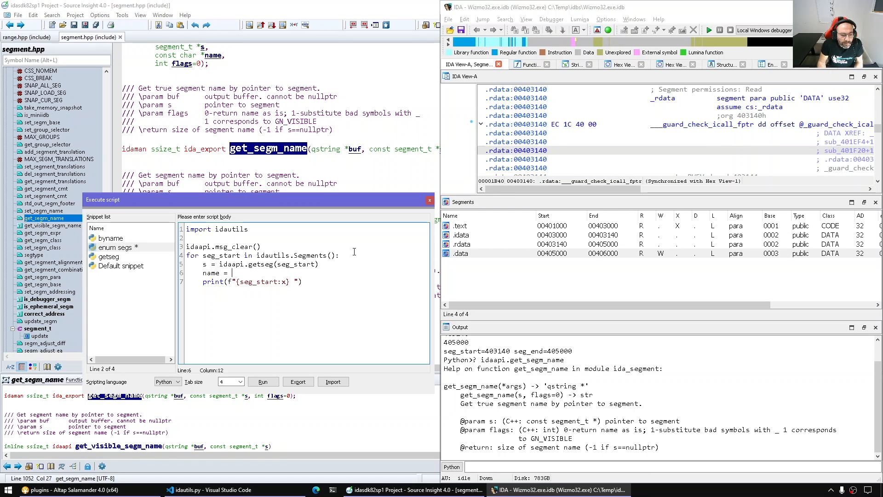
text(get_segm_name)
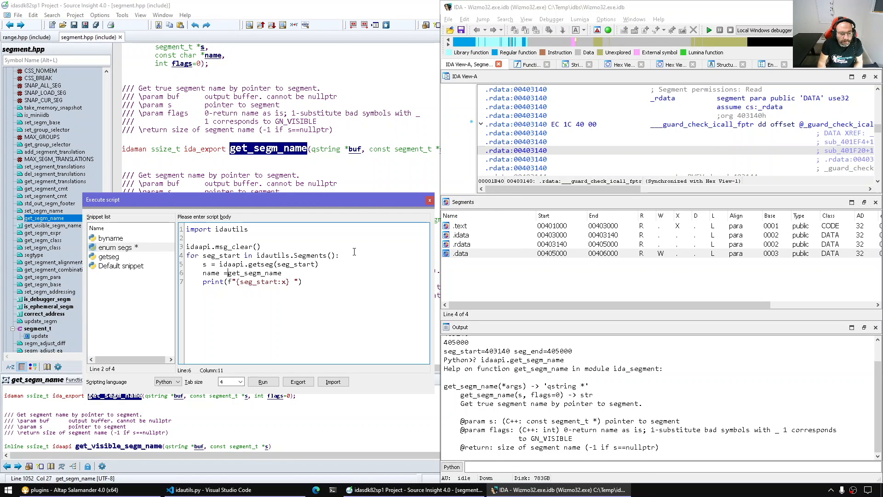
text(idaapi.)
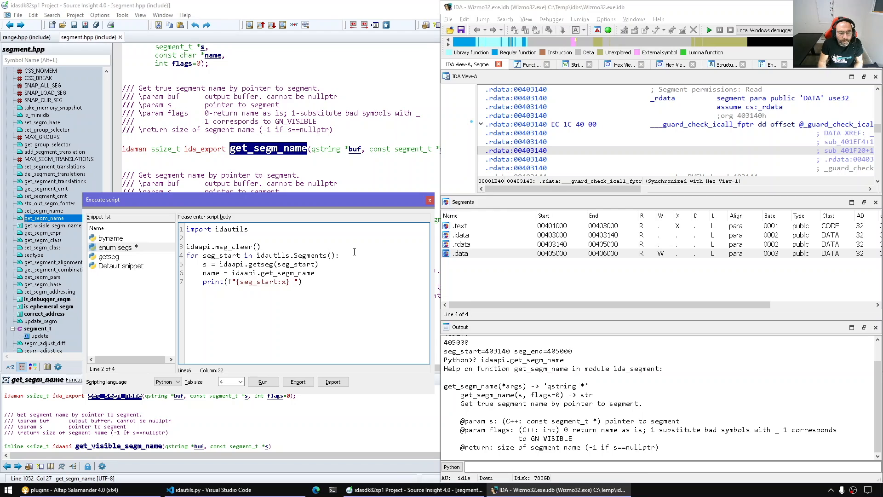
text((s)
click(251, 281)
text({name})
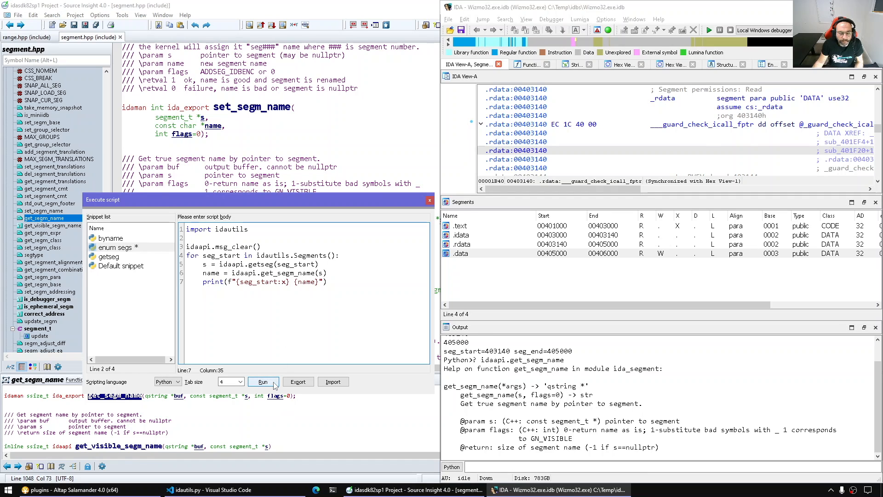
click(262, 381)
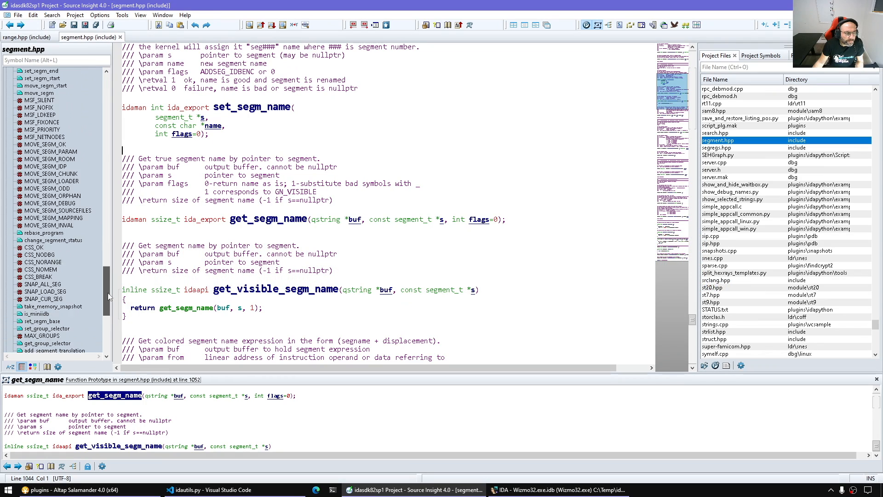
click(38, 108)
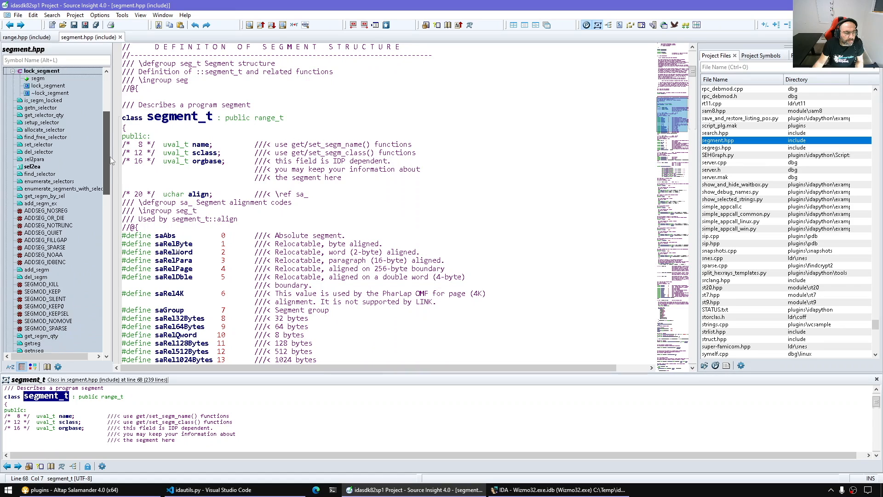
scroll(down, 3)
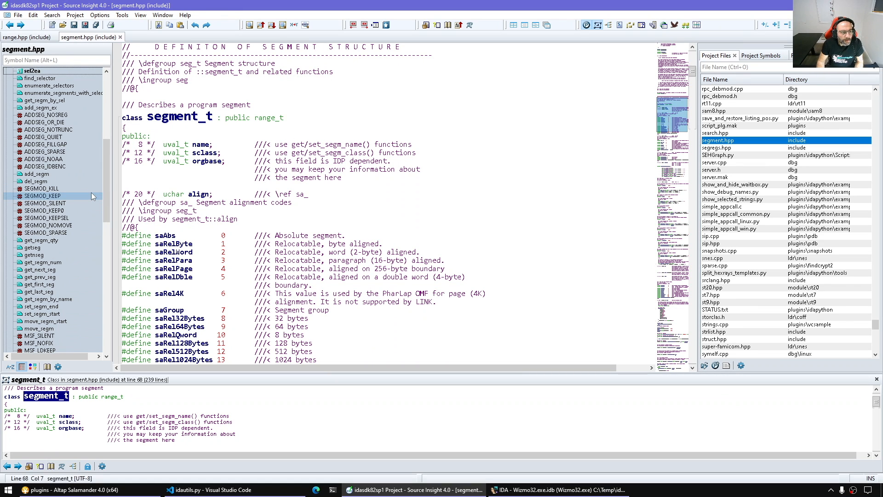
click(38, 174)
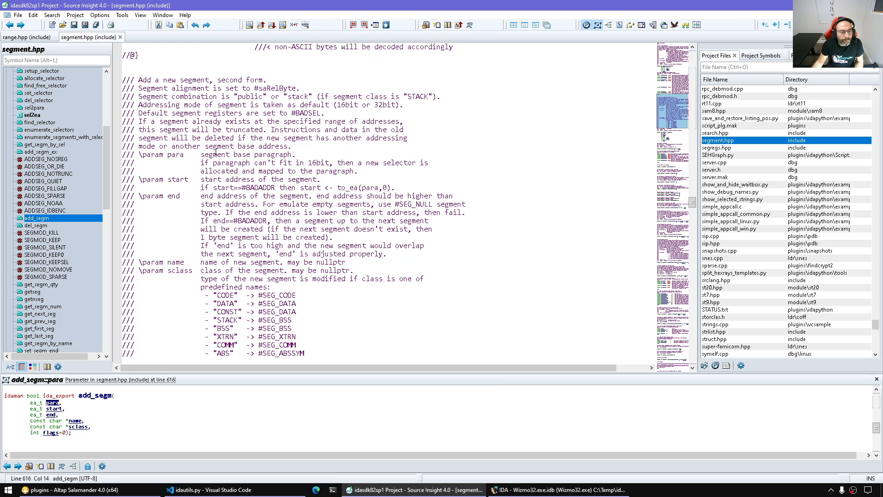
double_click(241, 155)
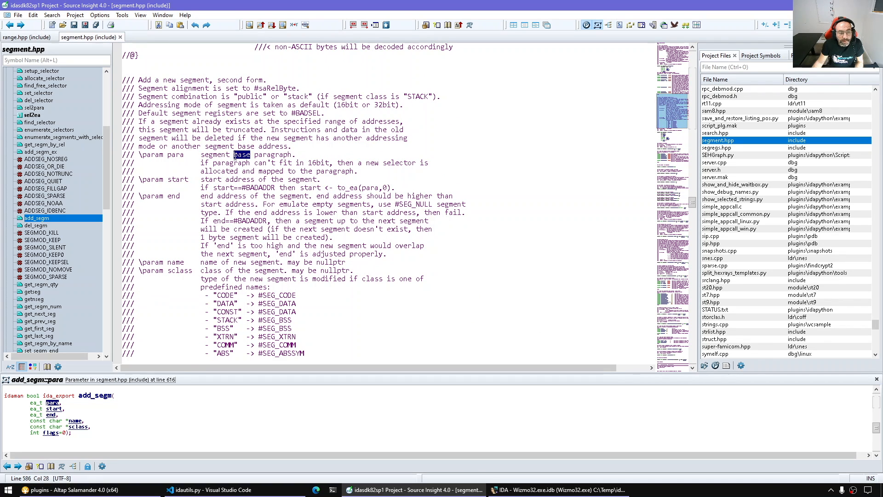
click(36, 225)
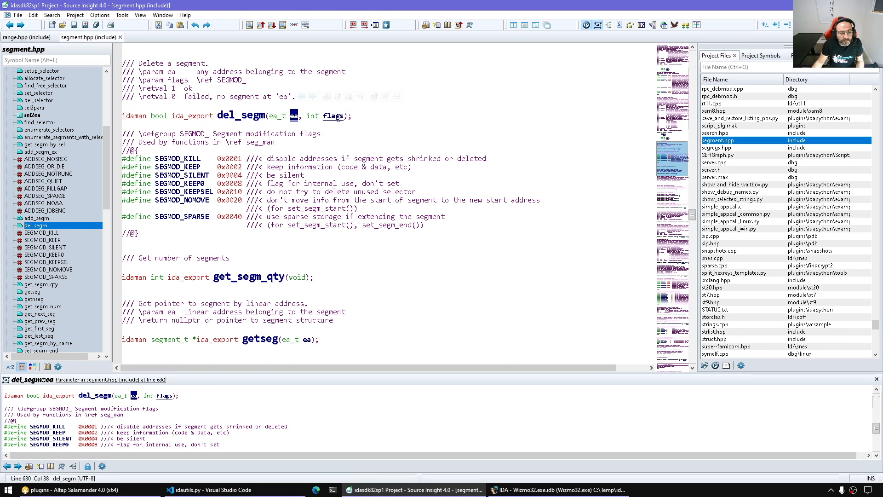
drag(122, 150, 139, 232)
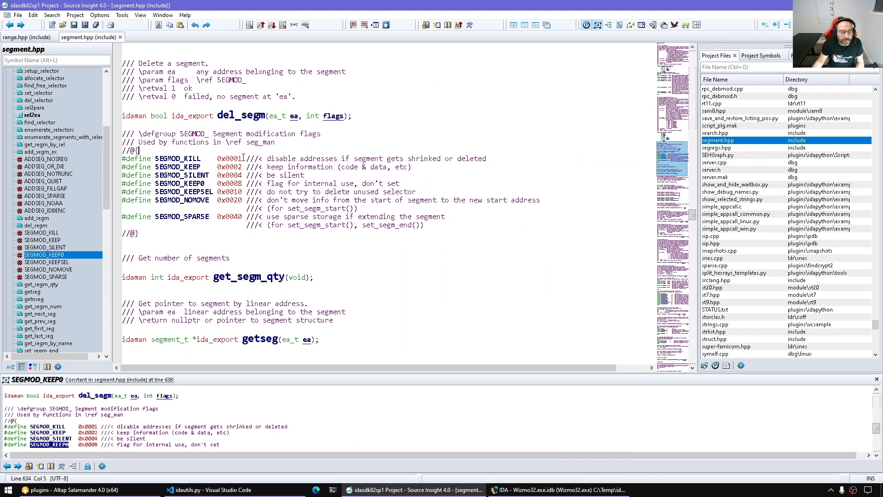
click(42, 232)
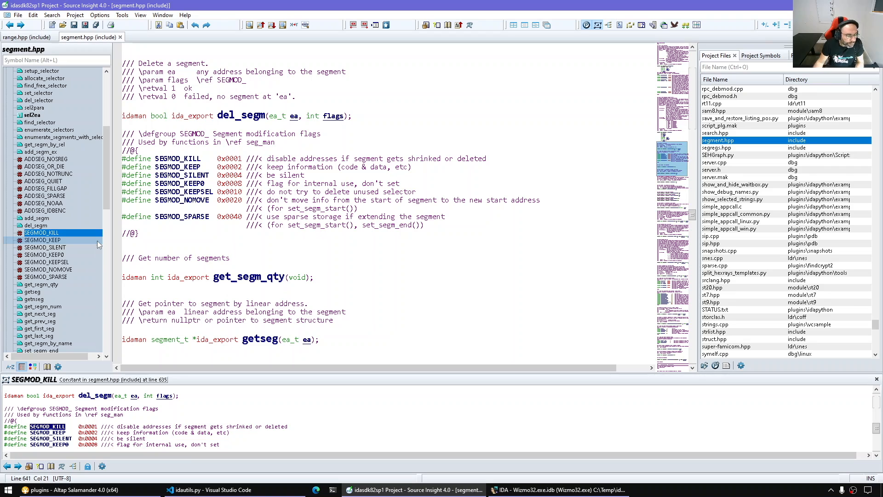
click(39, 328)
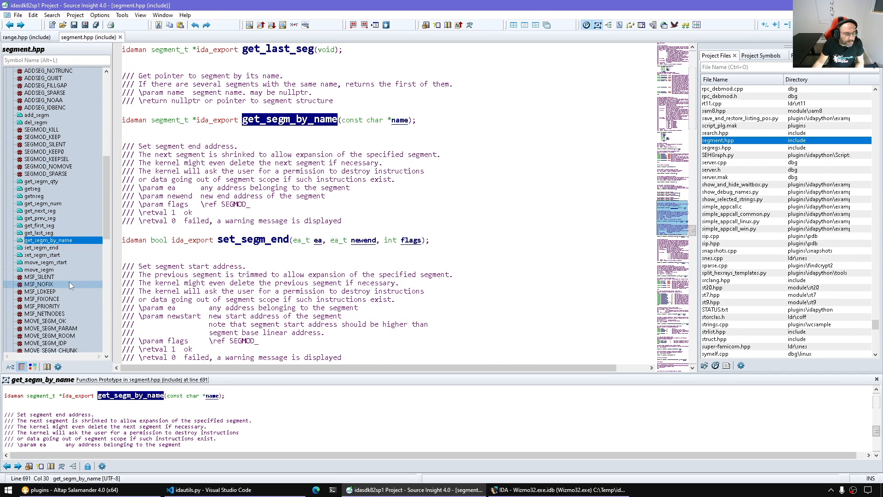
scroll(down, 3)
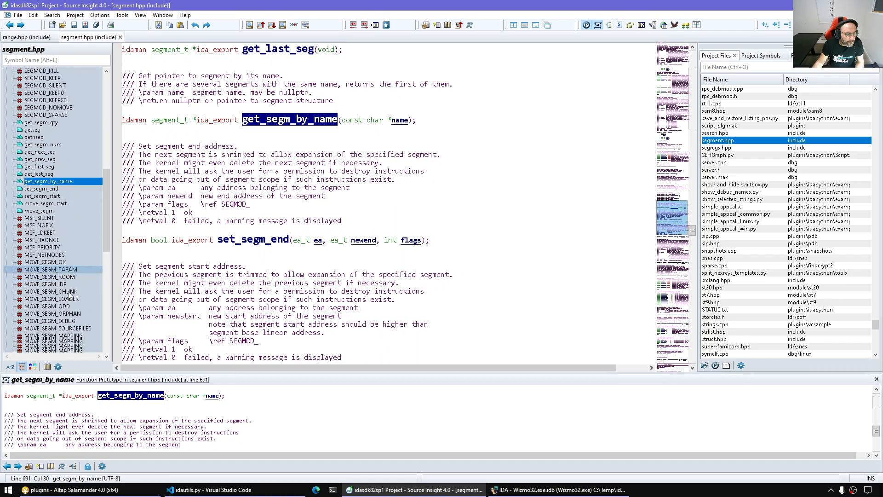
scroll(down, 3)
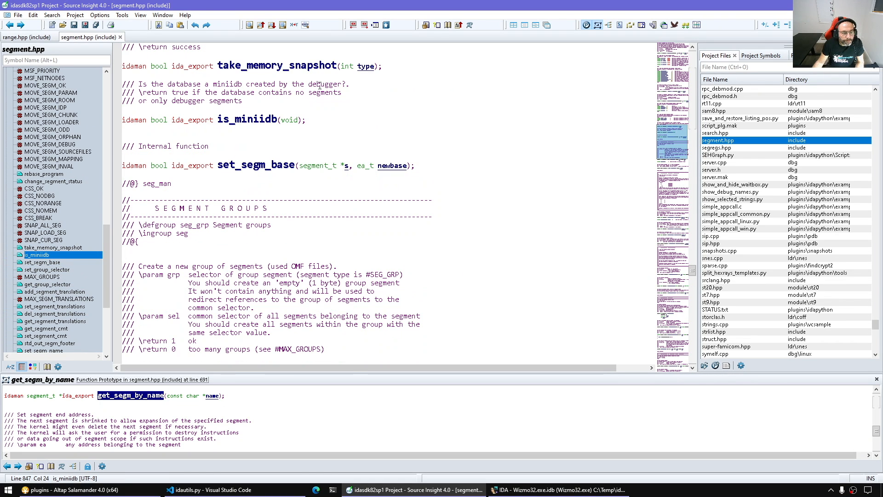
double_click(246, 120)
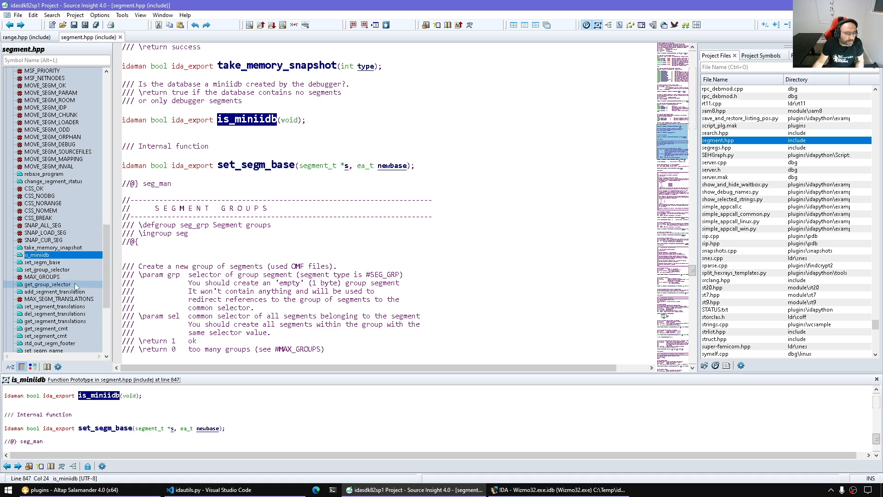
scroll(down, 3)
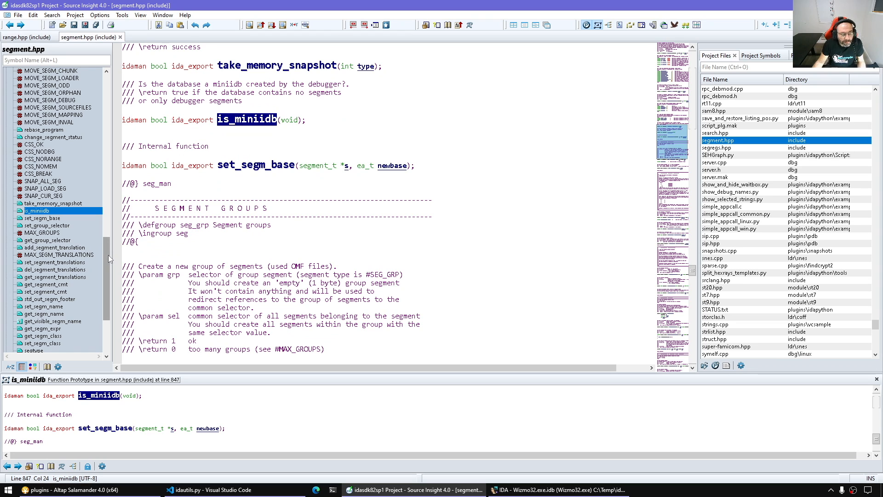
scroll(down, 3)
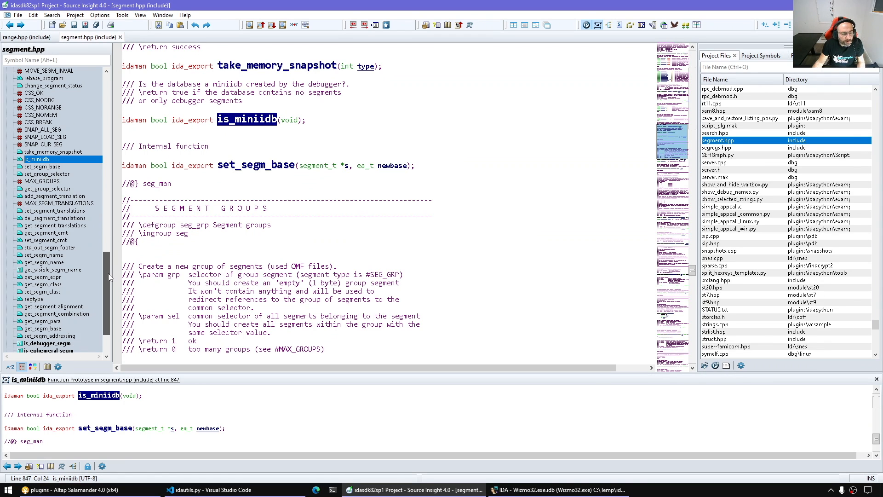